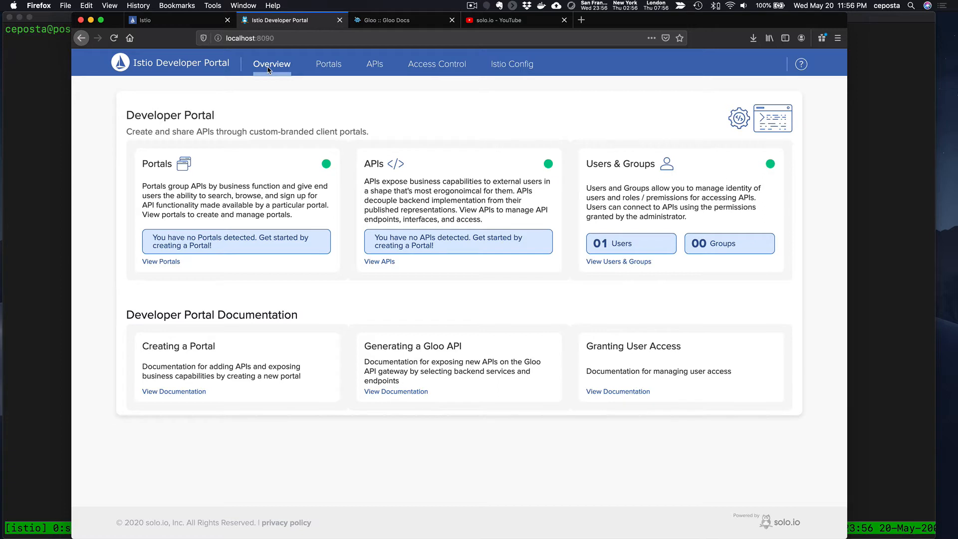
pyautogui.moveTo(333, 74)
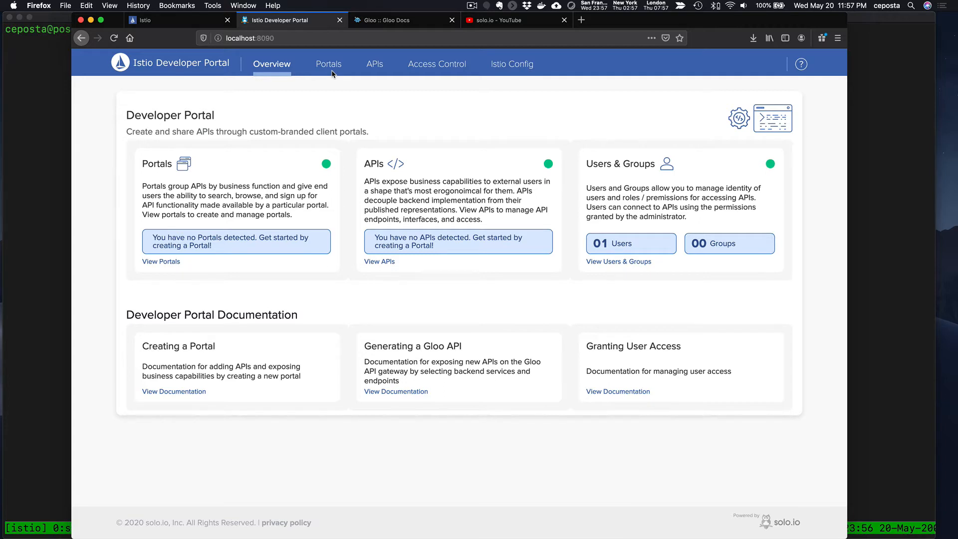
# Open the APIs list and the Pet Store API docs, showing Petstore Classic and Petstore Special
pyautogui.click(375, 64)
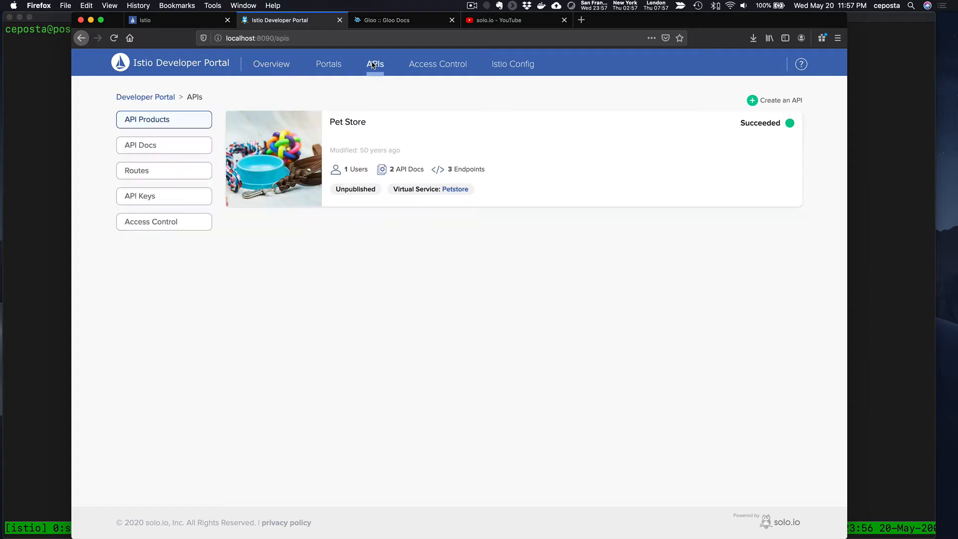
pyautogui.moveTo(341, 126)
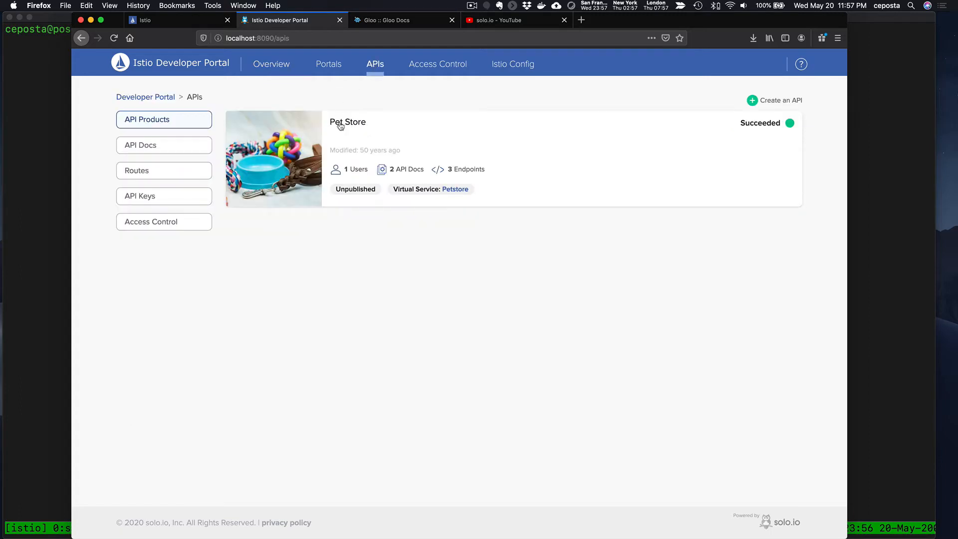
pyautogui.moveTo(355, 126)
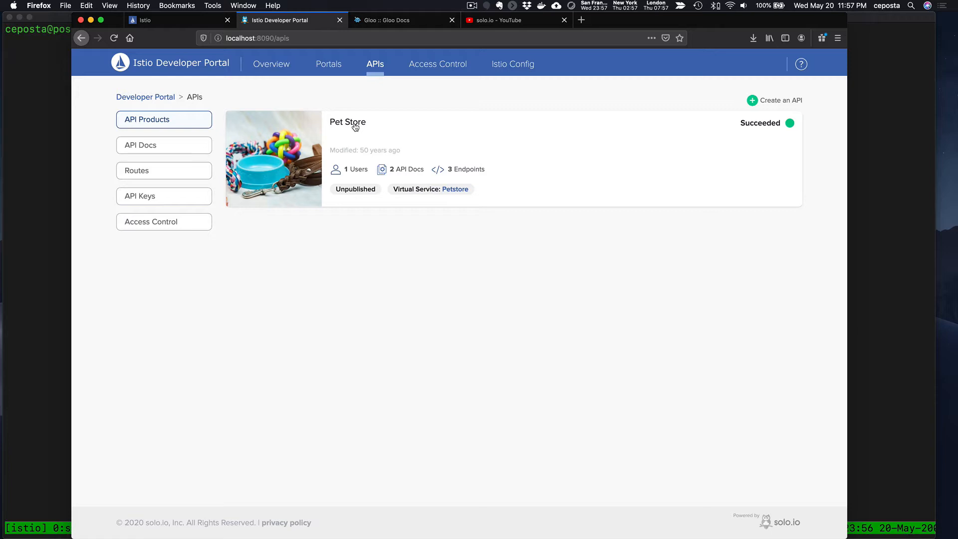
pyautogui.click(163, 144)
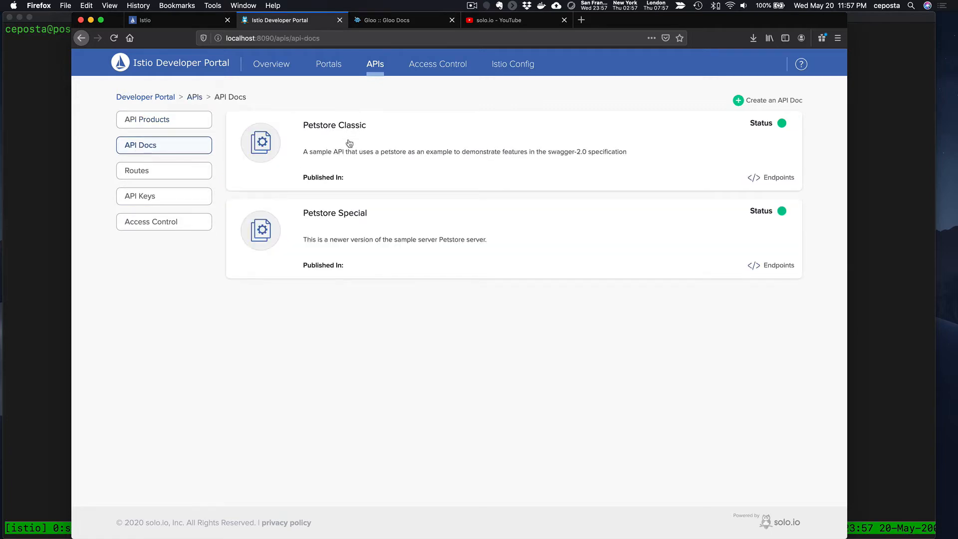
pyautogui.moveTo(337, 213)
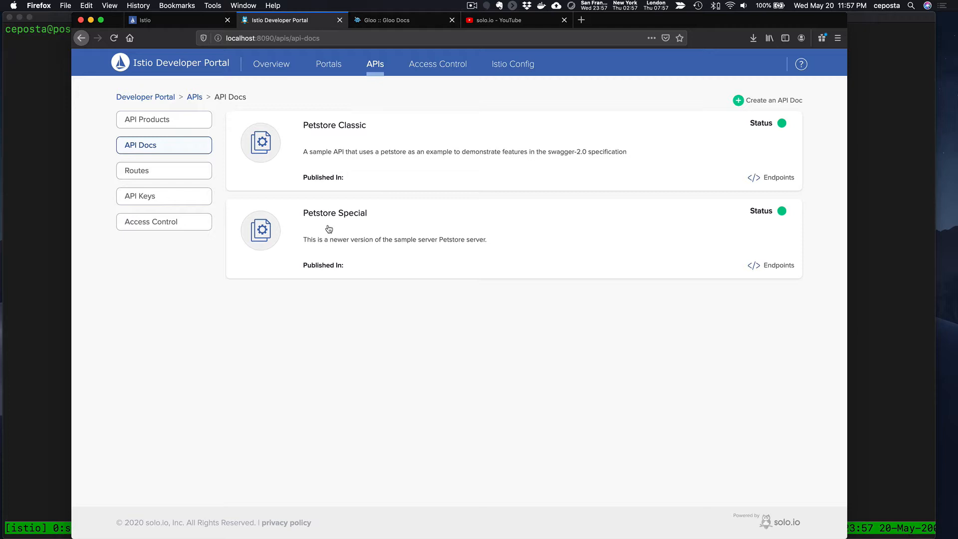
pyautogui.moveTo(324, 226)
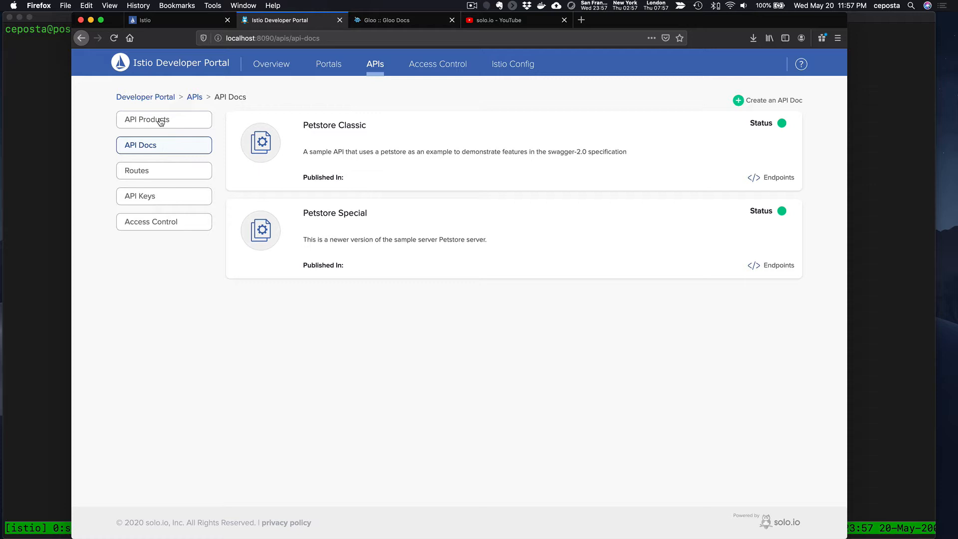
# Begin a new portal named petstore-portal with domain localhost:1234
pyautogui.click(329, 63)
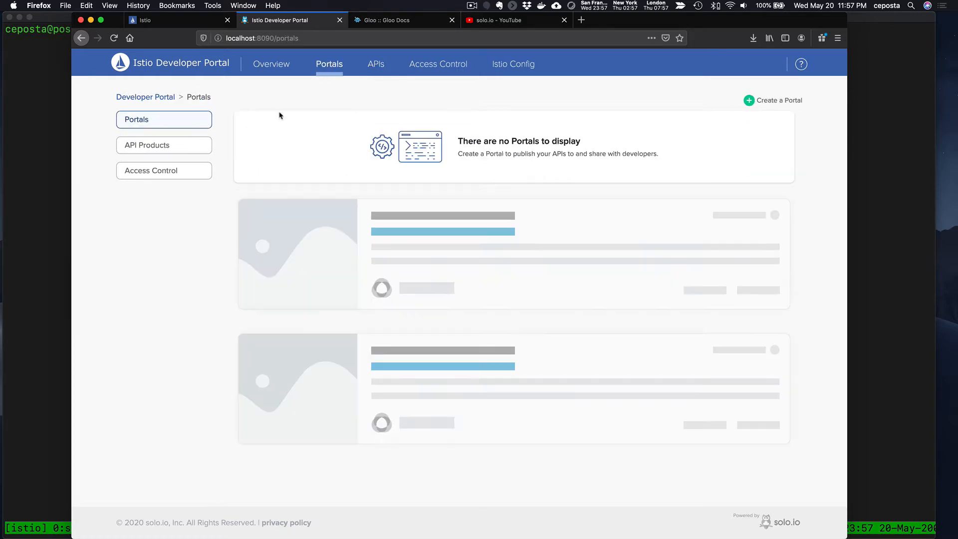
pyautogui.click(778, 100)
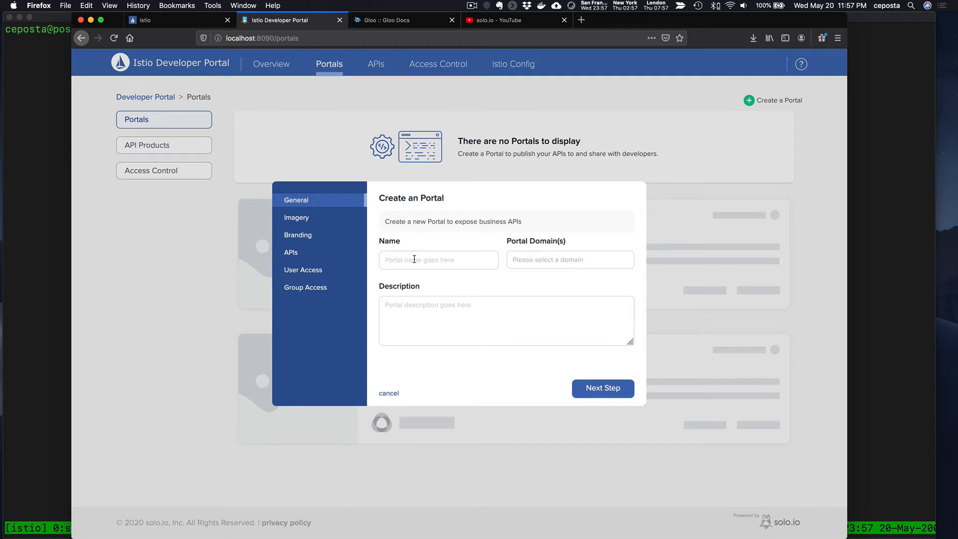
pyautogui.write('petstore-porta')
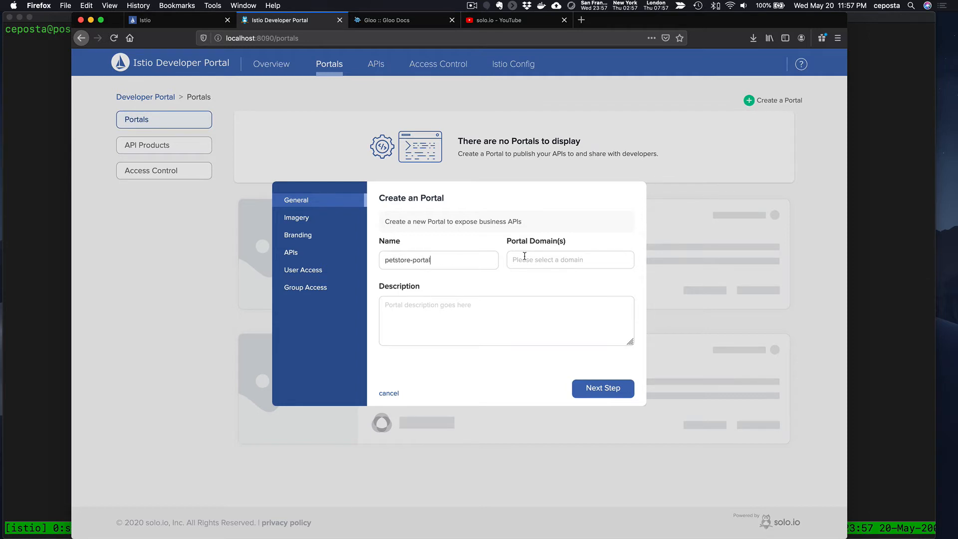
pyautogui.write('localhost')
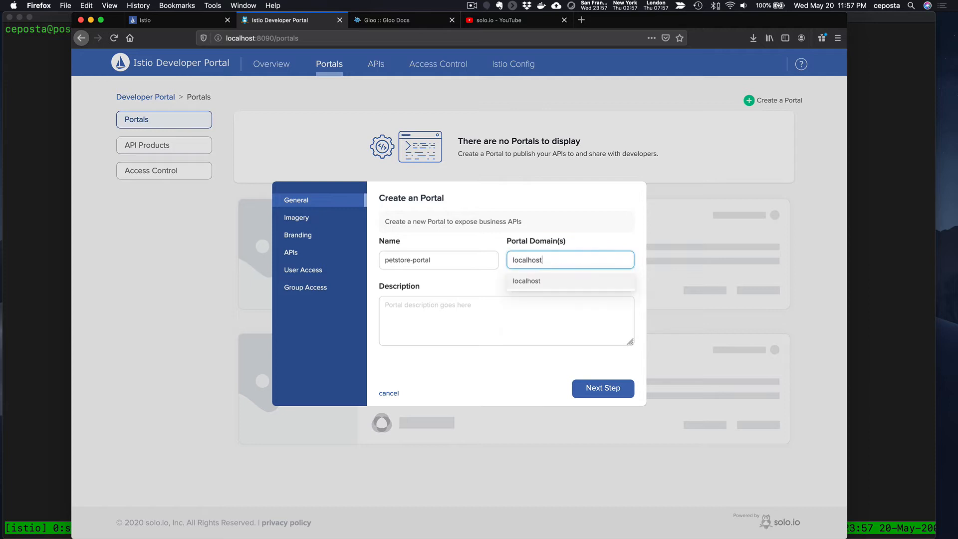
pyautogui.write(':1234')
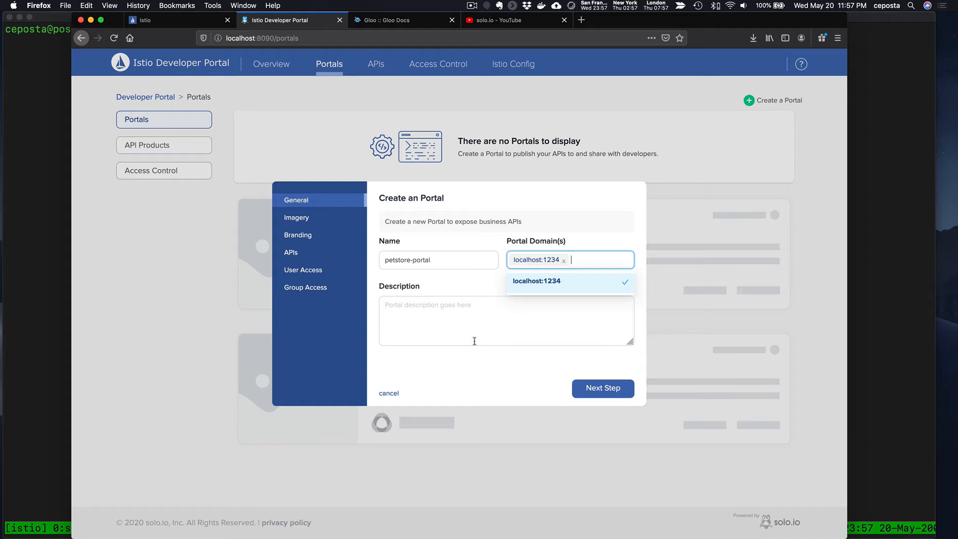
pyautogui.moveTo(602, 389)
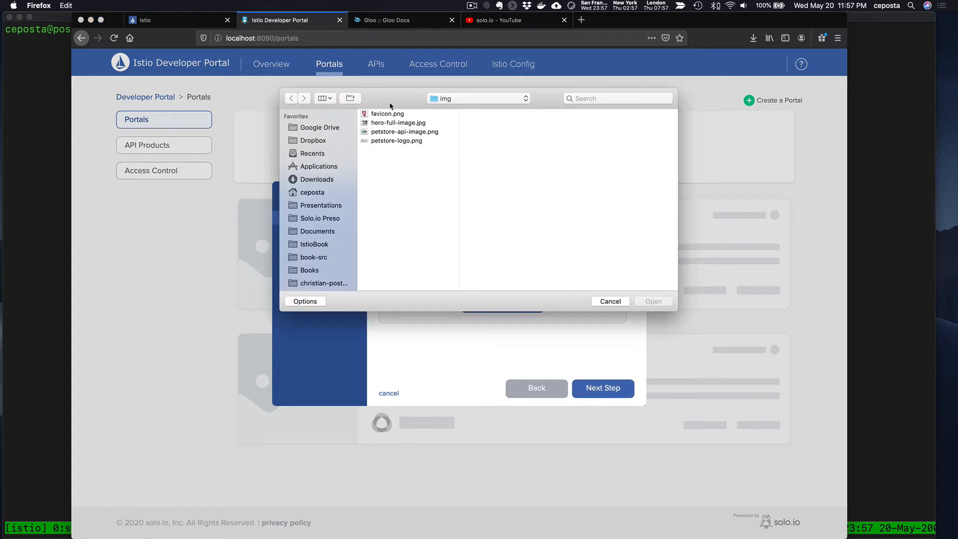
# Upload hero-full-image.jpg as hero image, petstore-logo.png as primary logo, and favicon.png as favicon
pyautogui.click(398, 122)
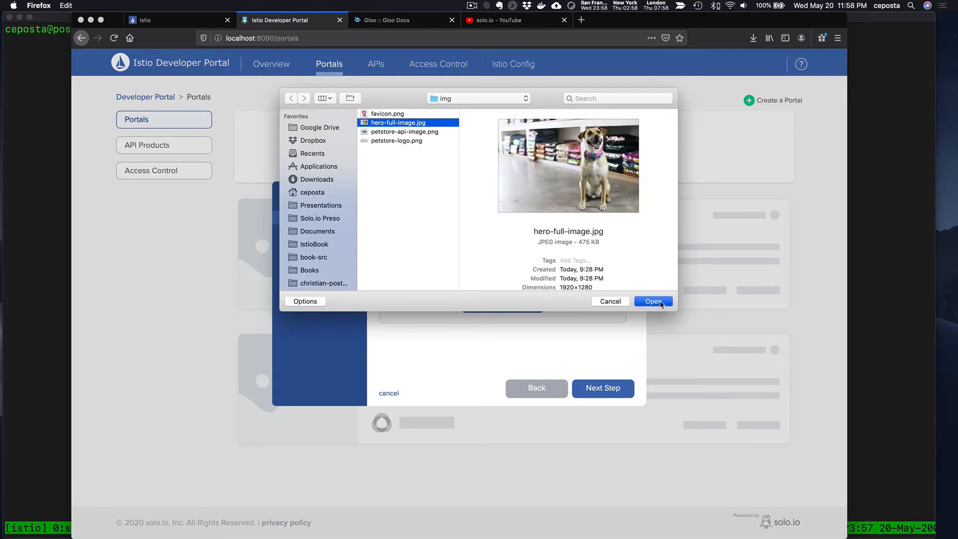
pyautogui.click(654, 301)
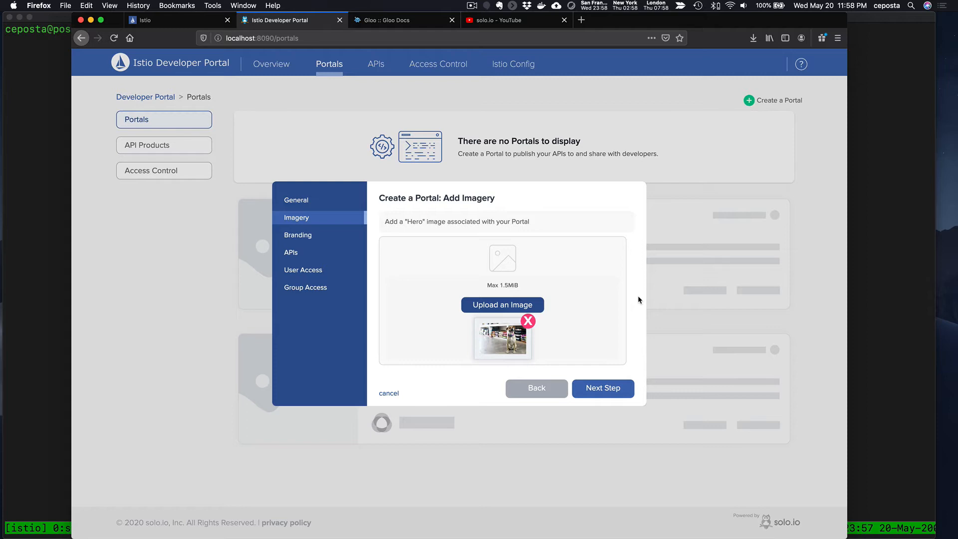
pyautogui.click(602, 388)
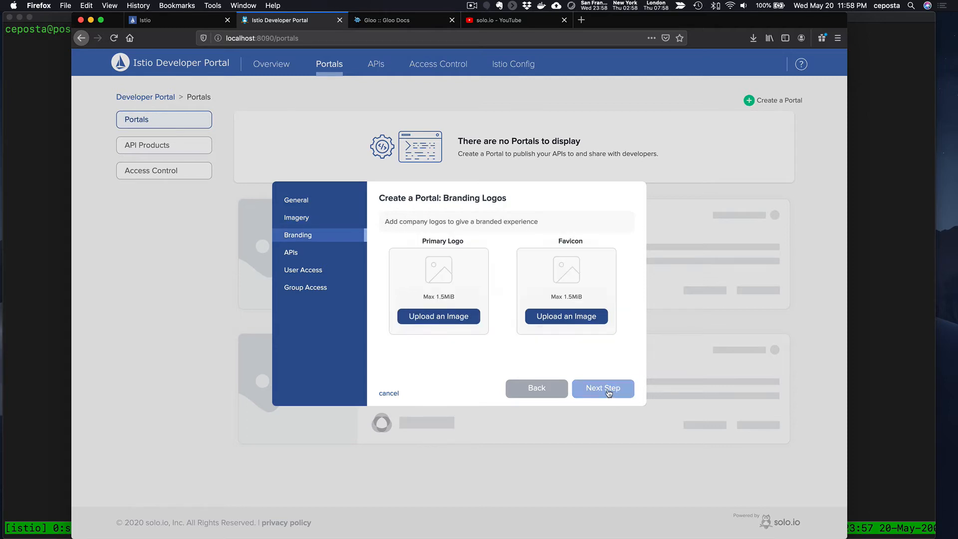
pyautogui.click(438, 315)
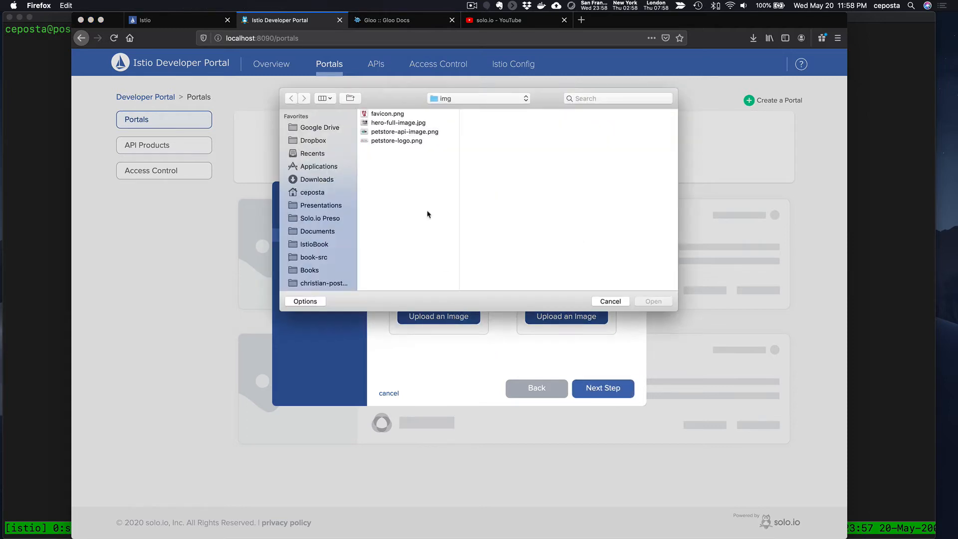
pyautogui.click(395, 140)
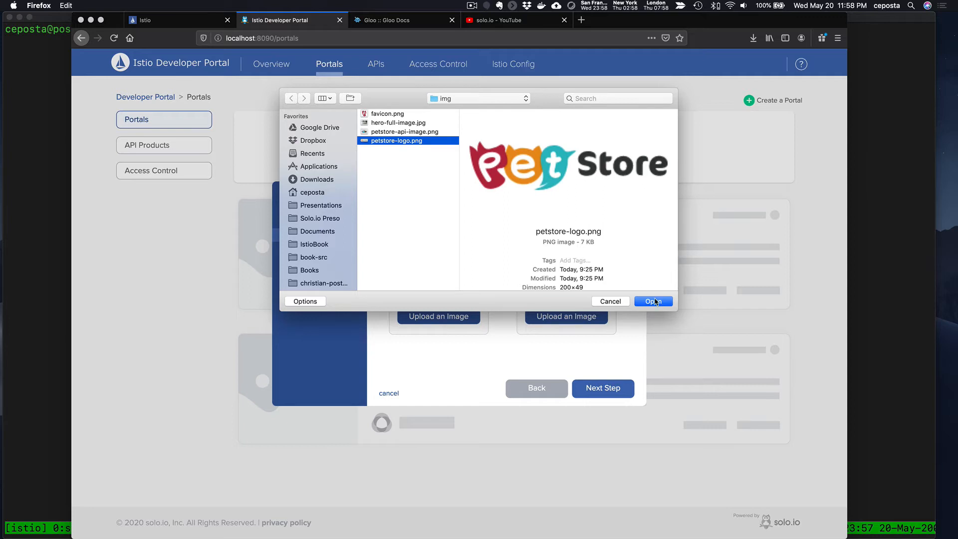
pyautogui.click(653, 300)
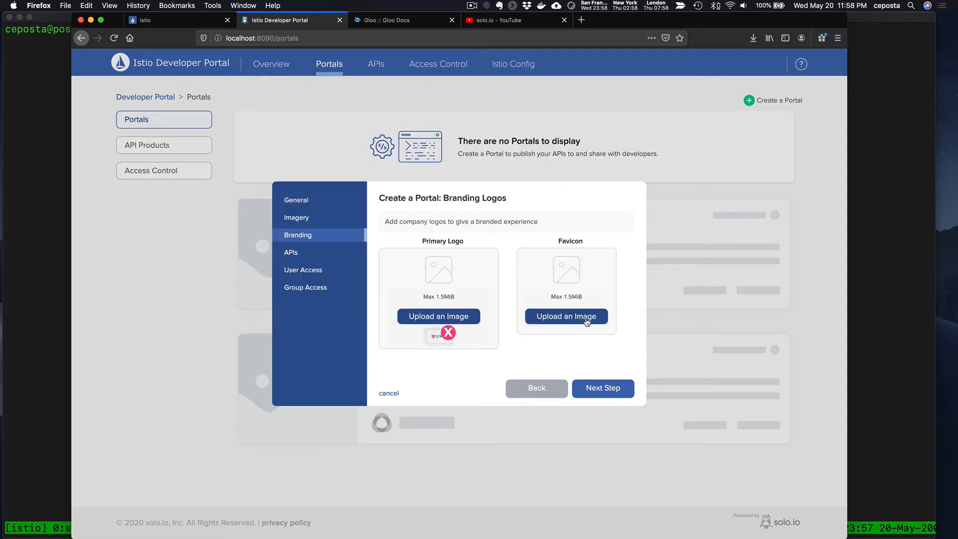
pyautogui.click(566, 316)
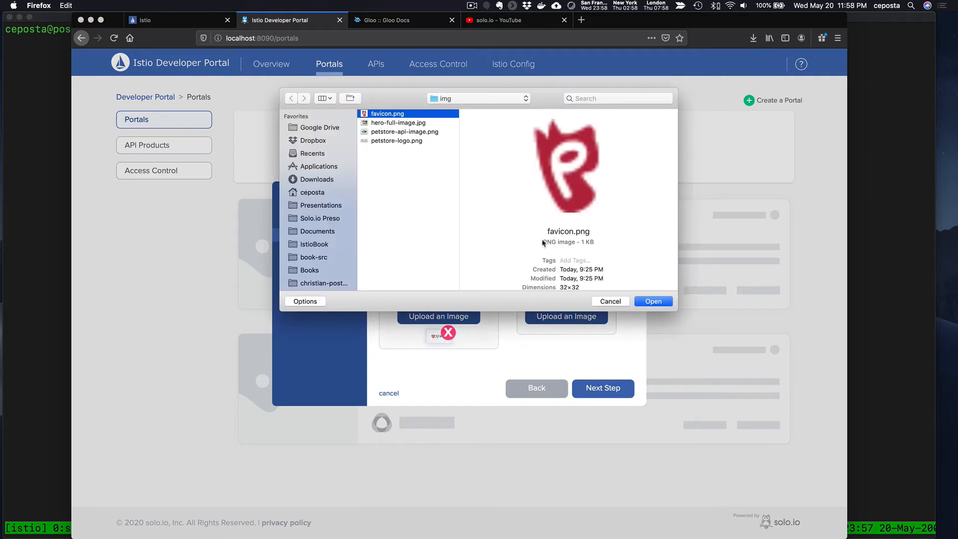
pyautogui.click(653, 300)
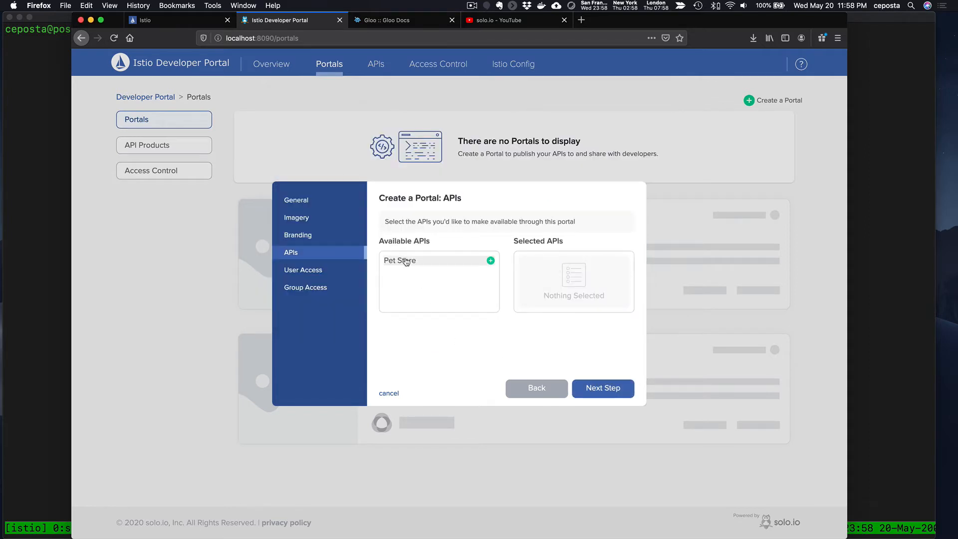
# Add the Pet Store API and user ceposta, pass group access, and create the portal
pyautogui.click(490, 260)
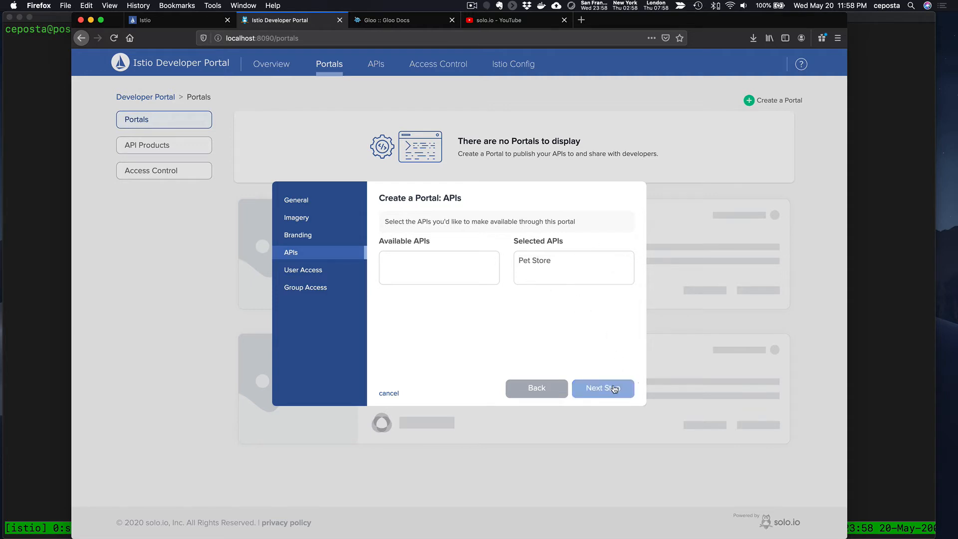
pyautogui.click(602, 388)
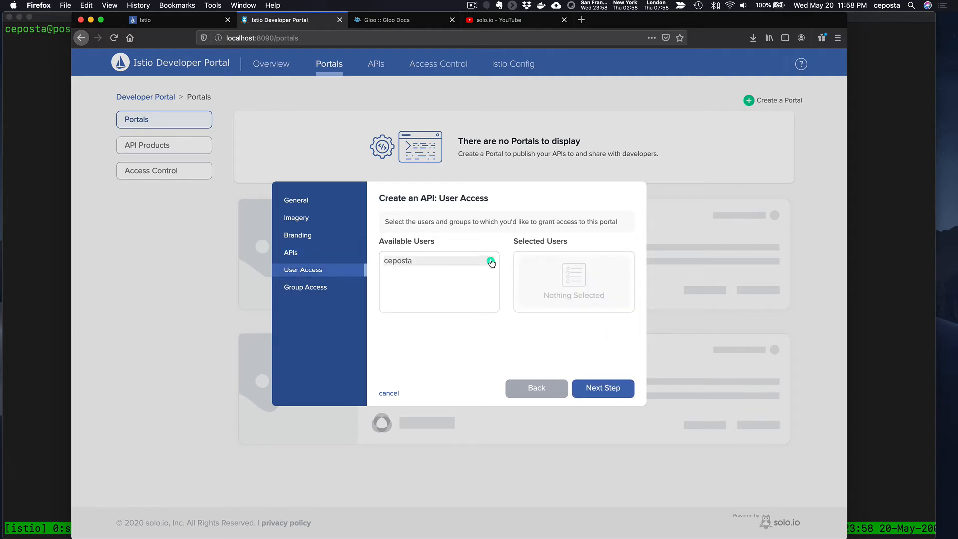
pyautogui.click(491, 262)
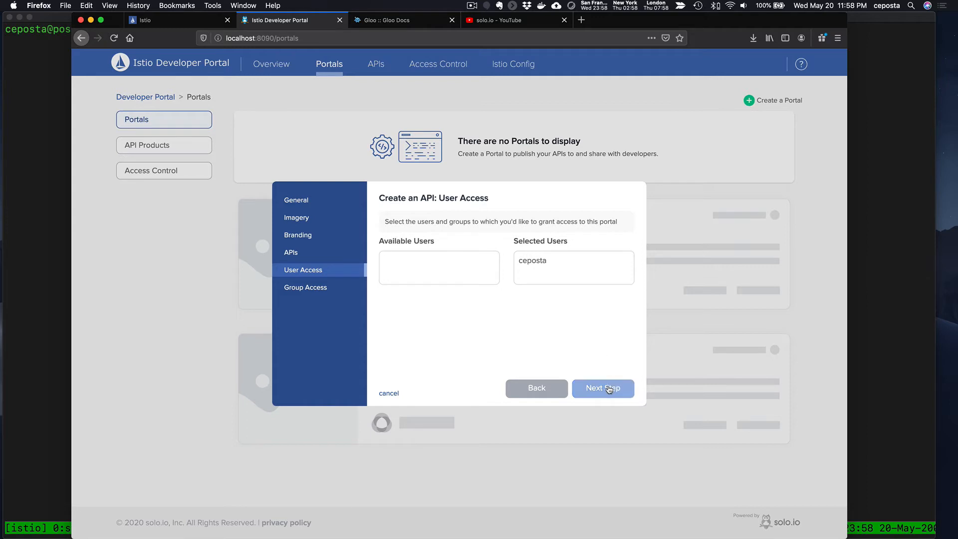
pyautogui.click(602, 389)
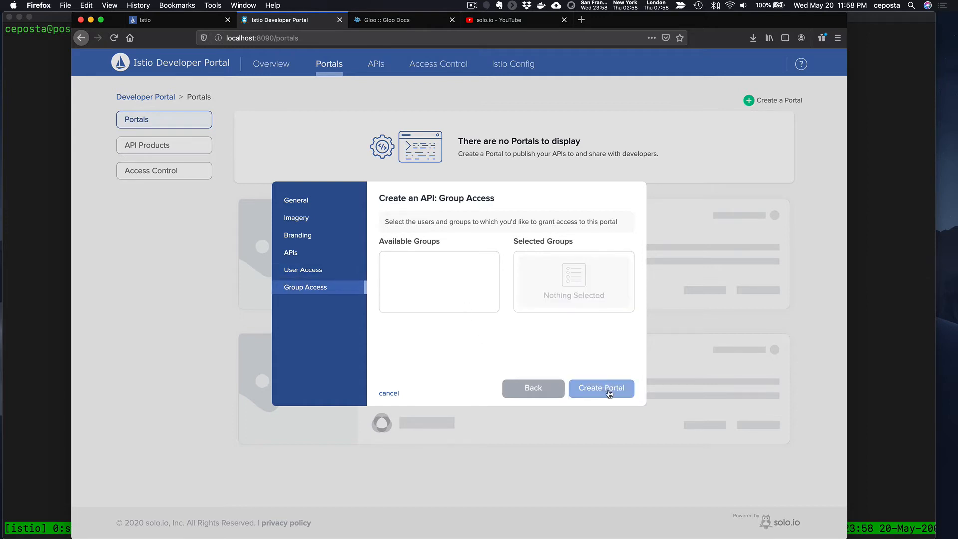
pyautogui.click(602, 388)
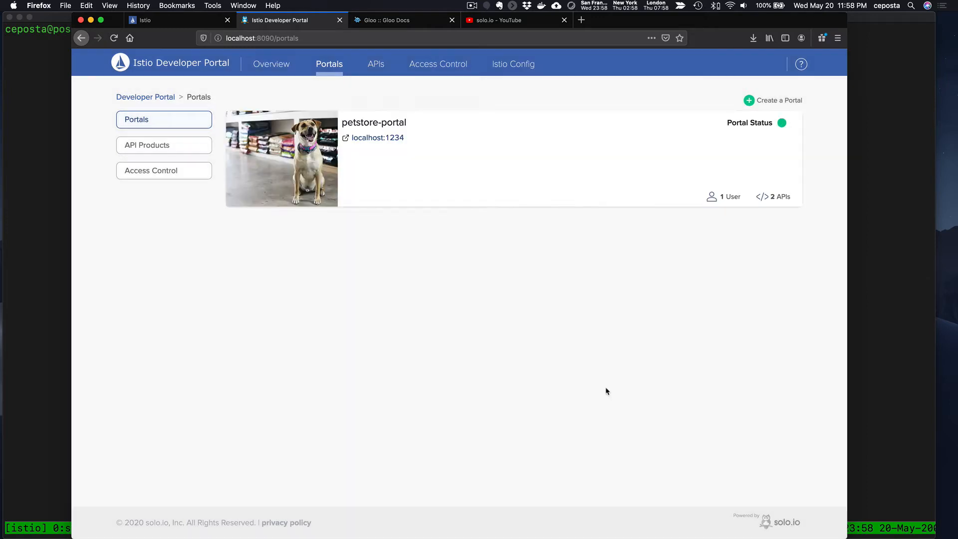
pyautogui.moveTo(499, 302)
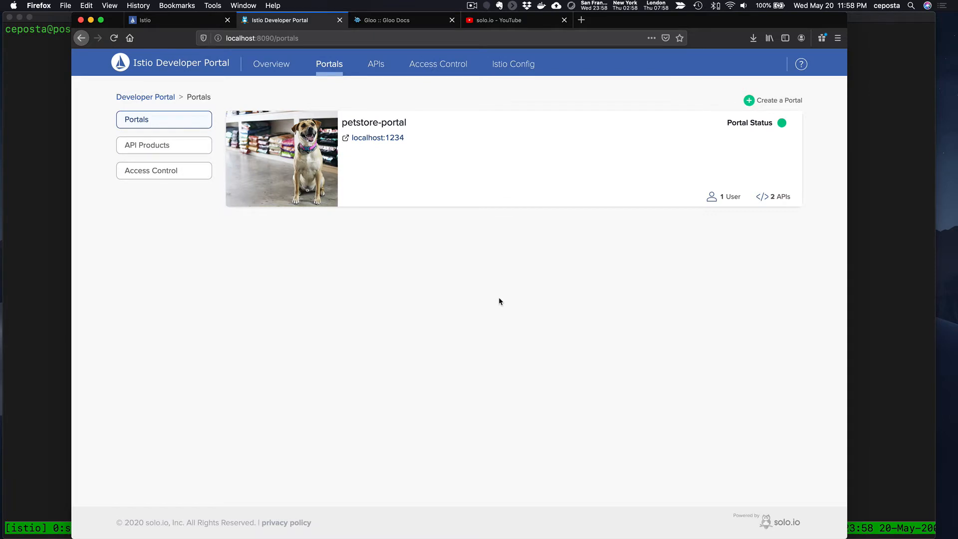
pyautogui.moveTo(392, 173)
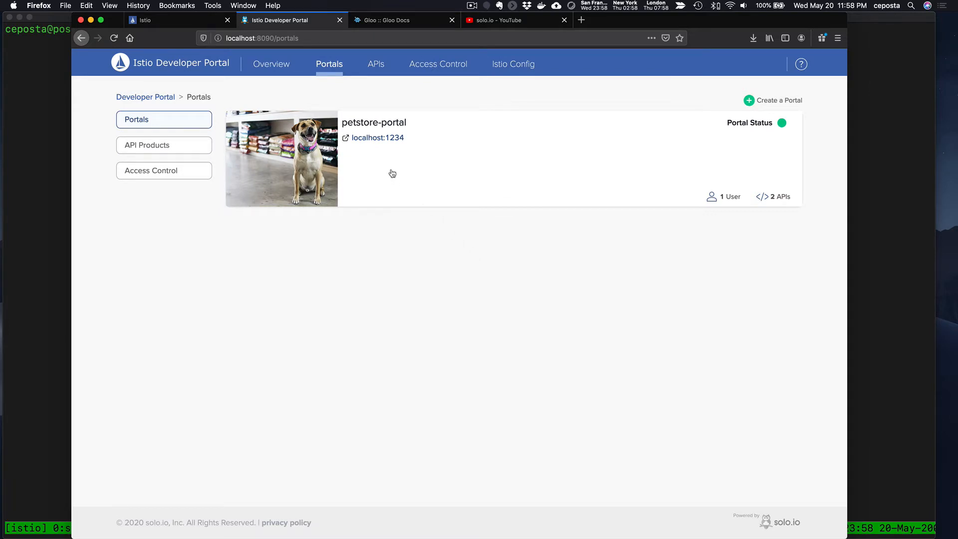
# Review petstore-portal's pages and theme, then check Pet Store is published in the API list
pyautogui.click(373, 123)
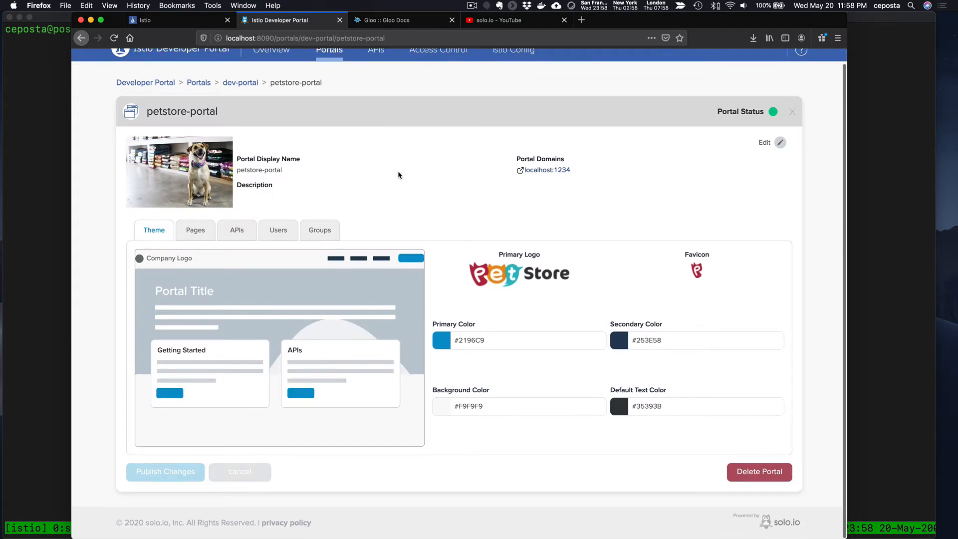
pyautogui.moveTo(446, 304)
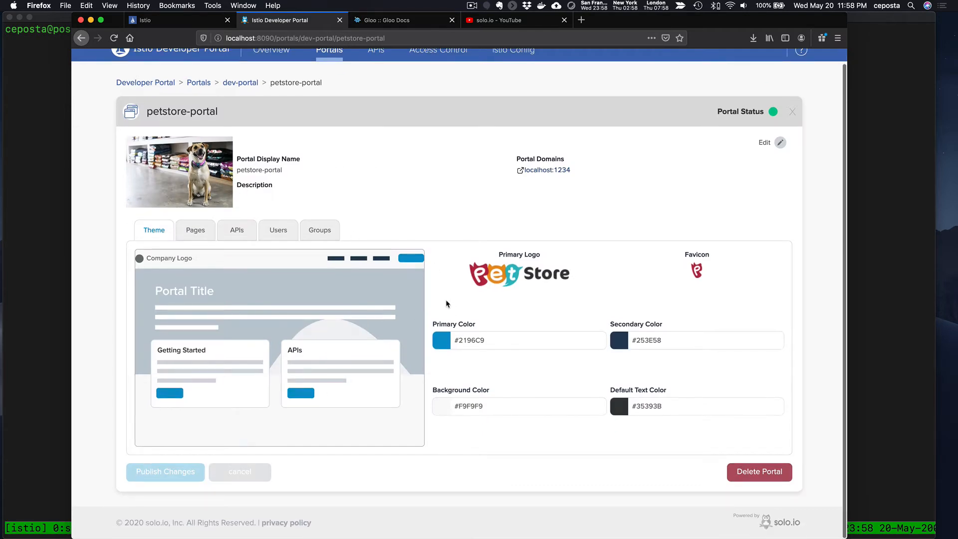
pyautogui.moveTo(538, 307)
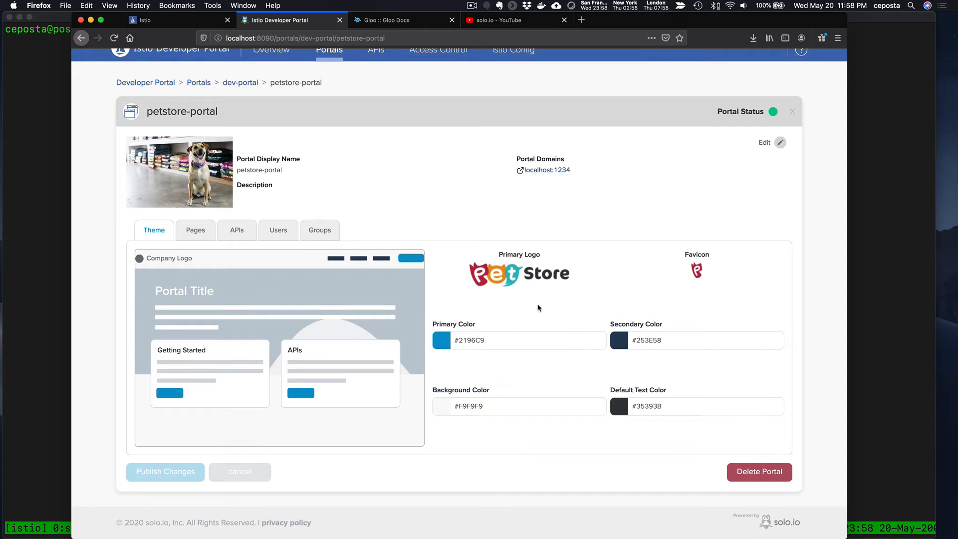
pyautogui.click(195, 230)
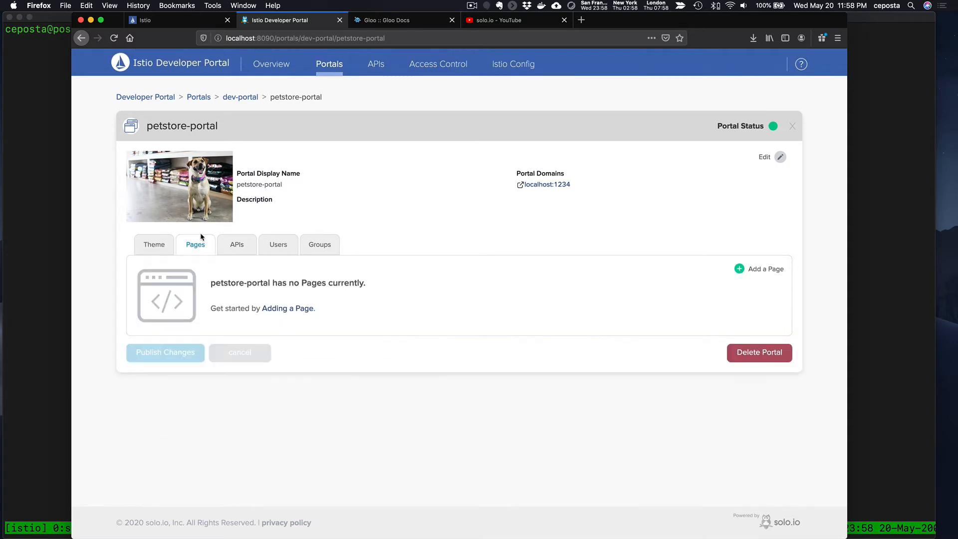
pyautogui.click(154, 245)
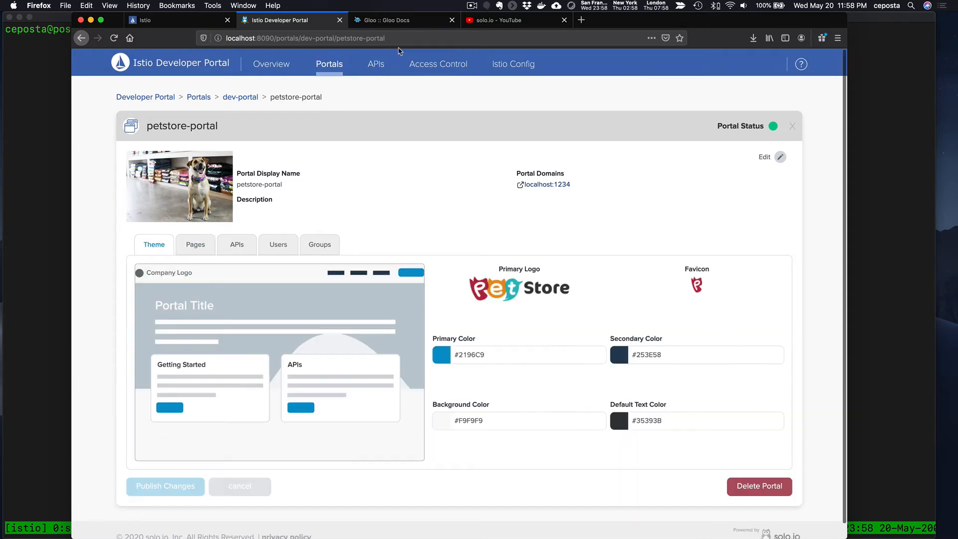
pyautogui.click(375, 64)
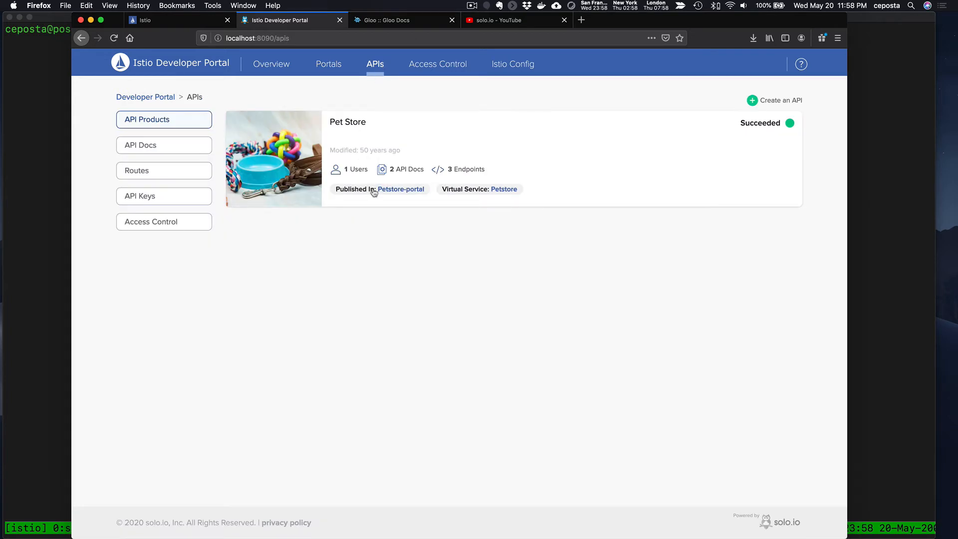
pyautogui.moveTo(400, 192)
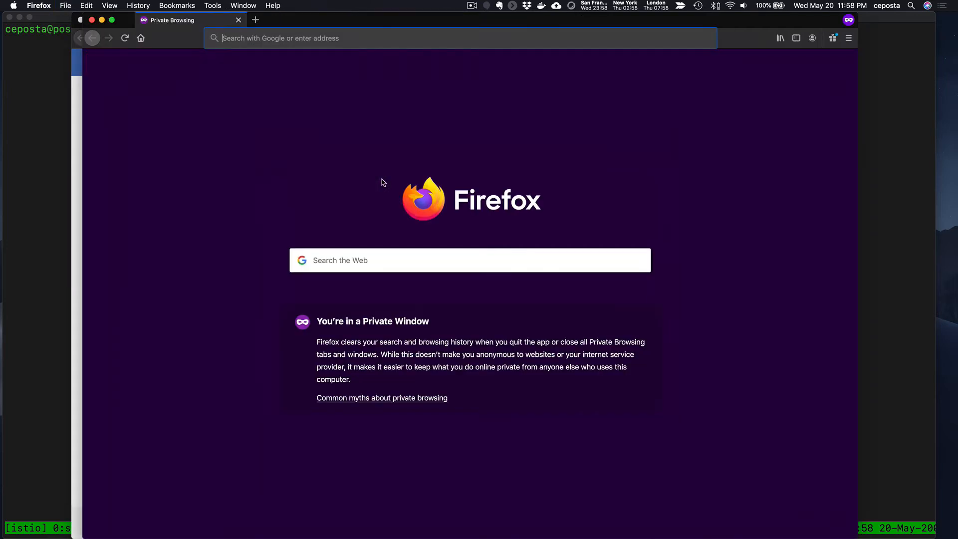
# Load localhost:1234 in a private window and view its APIs page, which requires login
pyautogui.write('localhost:1234')
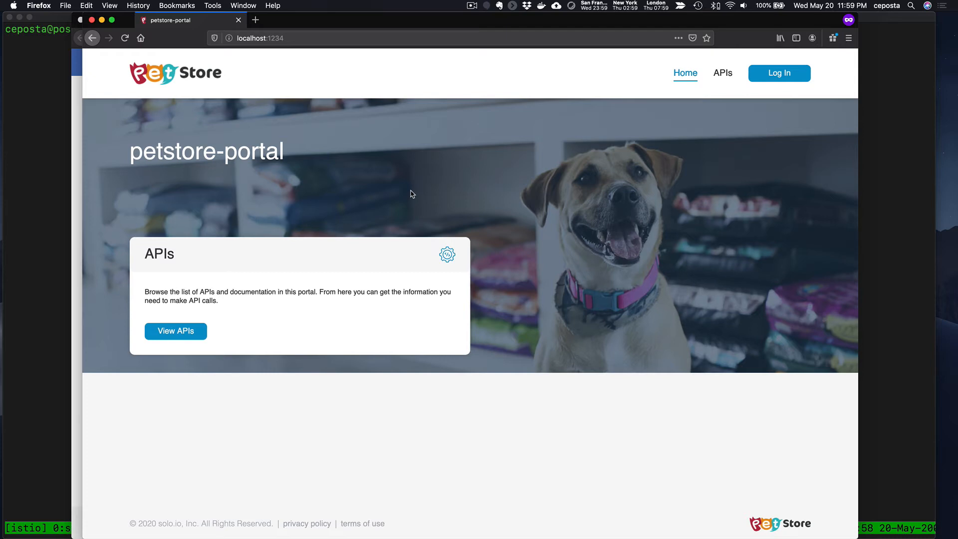
pyautogui.click(175, 331)
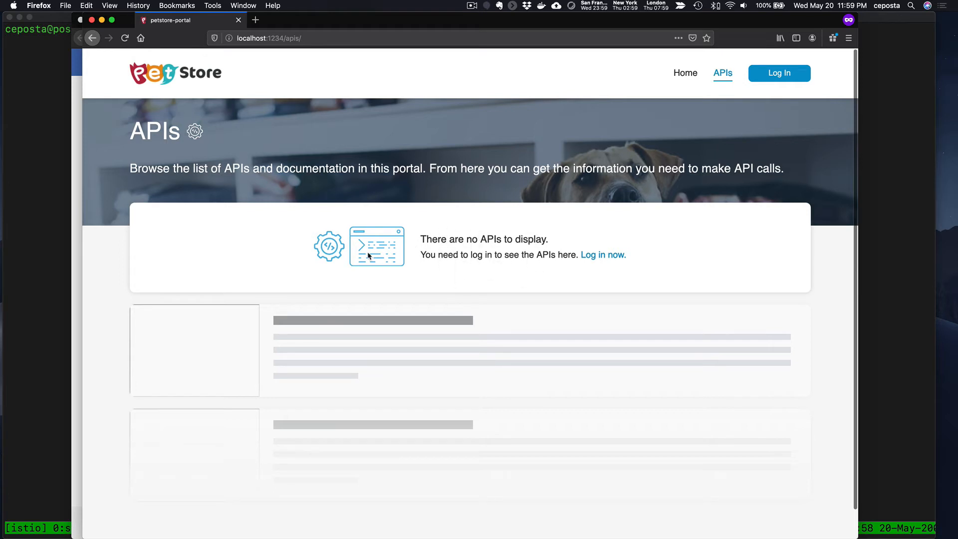
pyautogui.moveTo(444, 232)
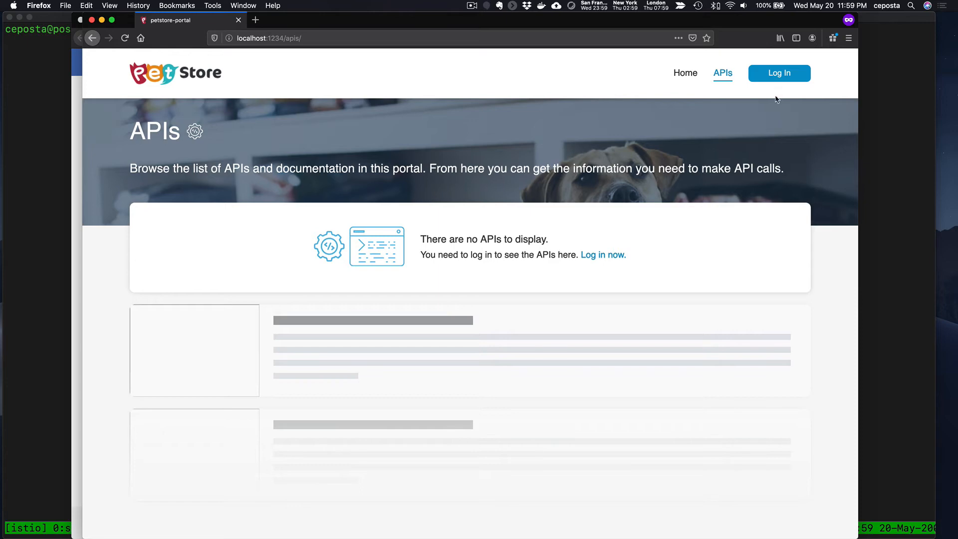
pyautogui.click(779, 73)
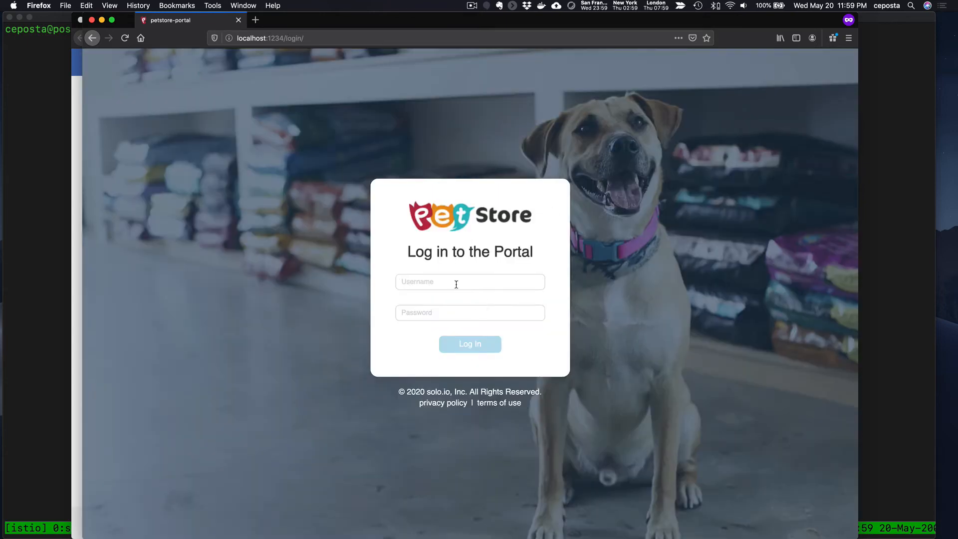
pyautogui.write('ceposta')
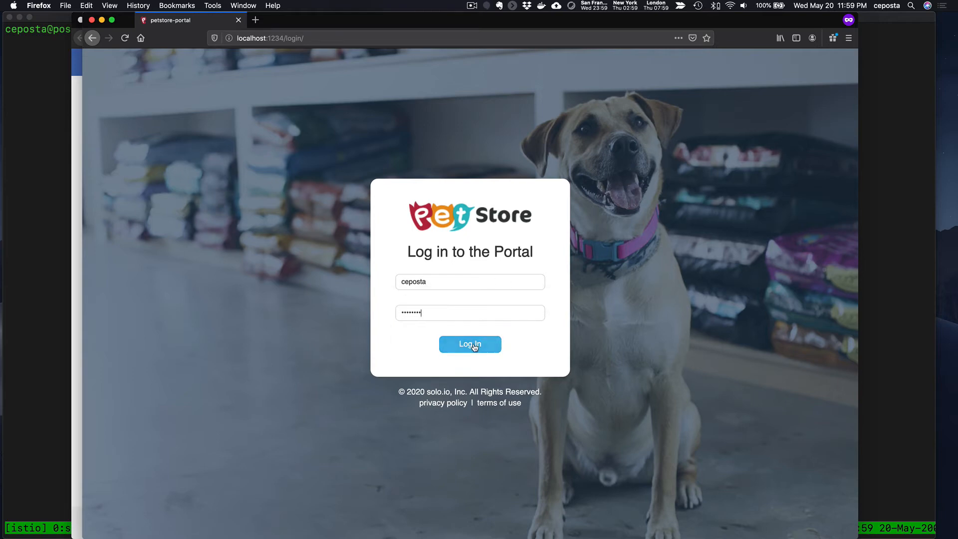
pyautogui.click(470, 344)
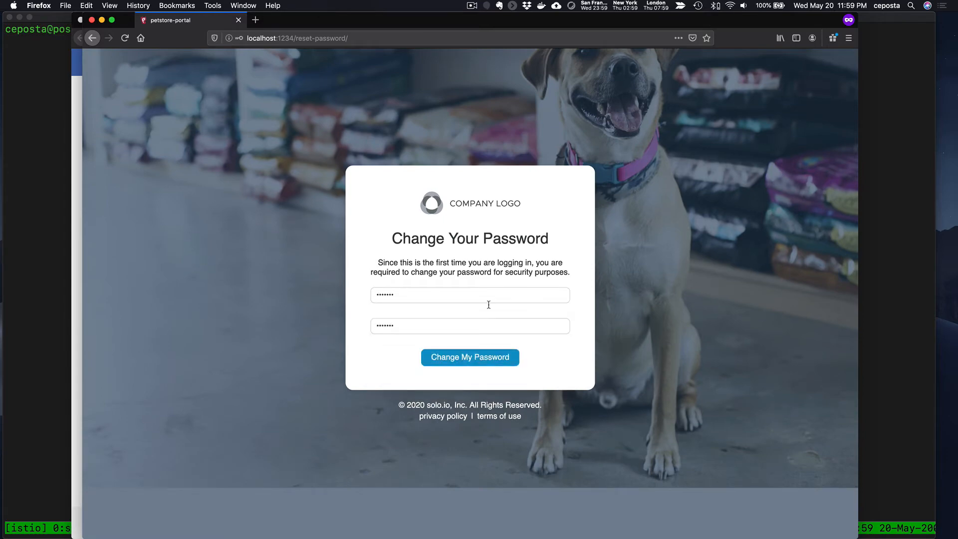
pyautogui.click(470, 357)
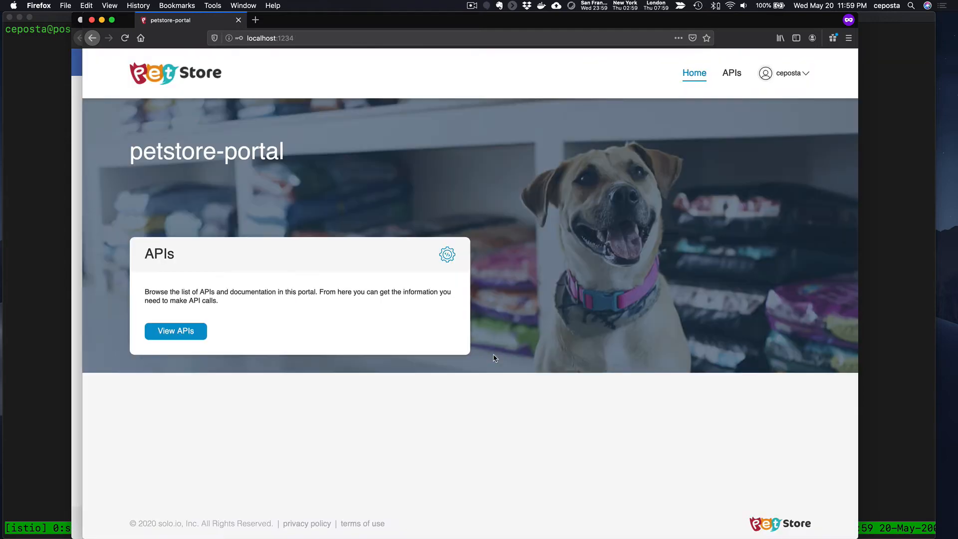
pyautogui.moveTo(824, 70)
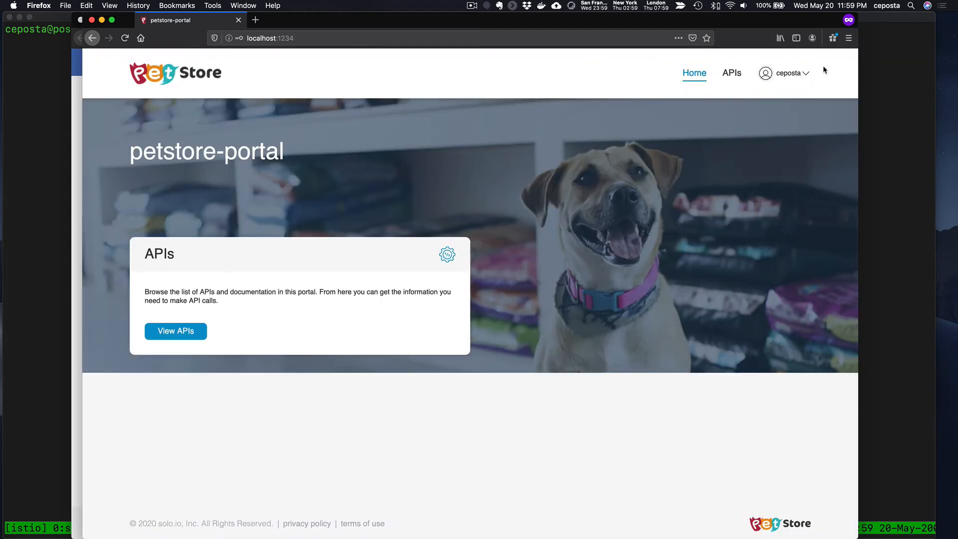
pyautogui.moveTo(175, 330)
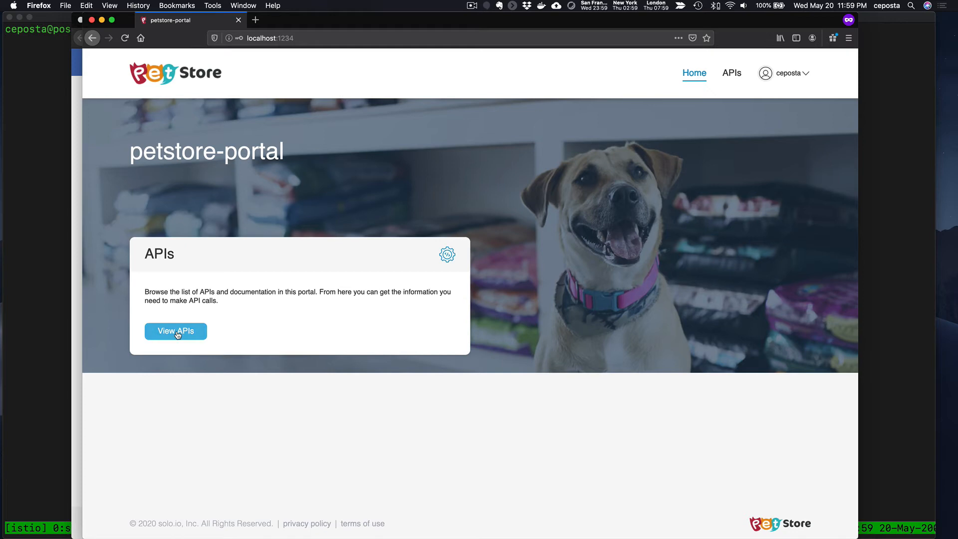
# View the portal's APIs page listing the Pet Store API with 3 endpoints
pyautogui.click(175, 330)
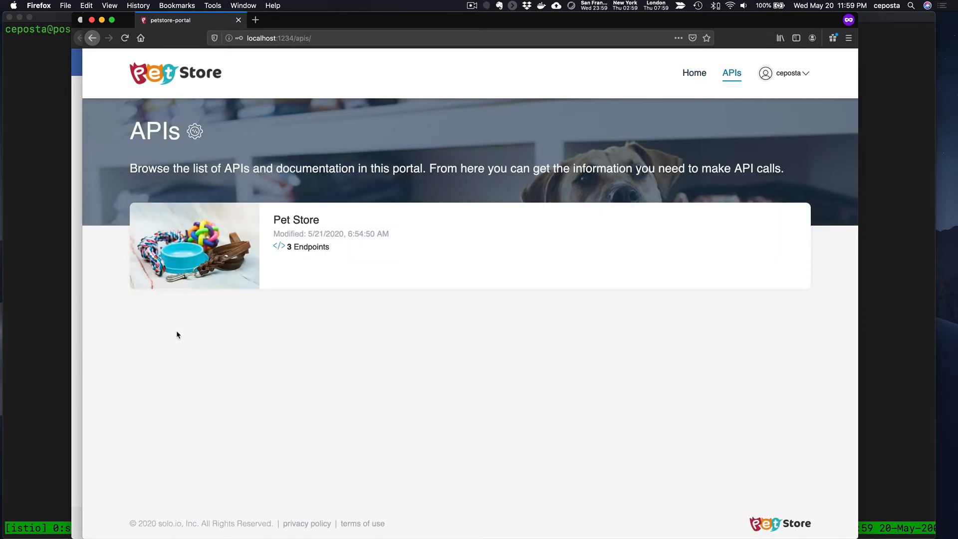
pyautogui.moveTo(296, 220)
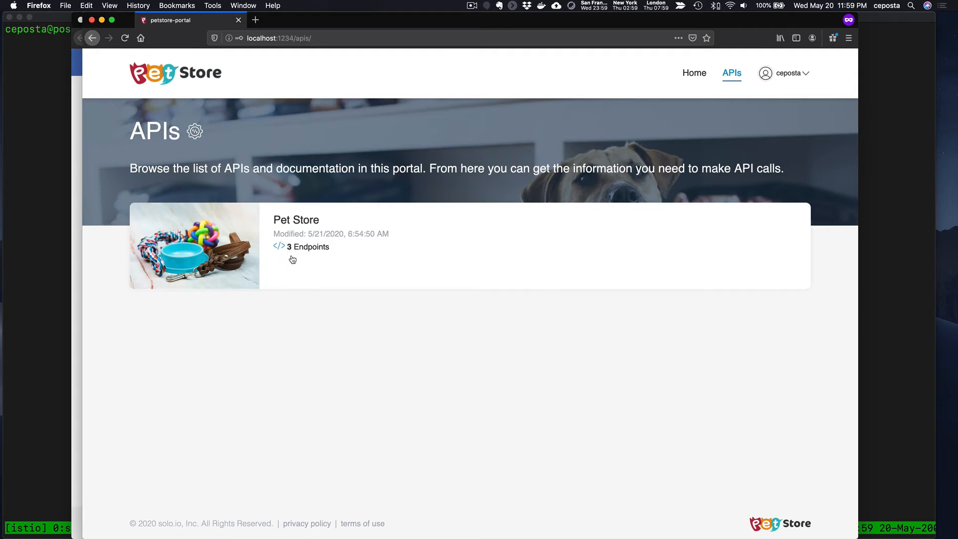
pyautogui.moveTo(311, 249)
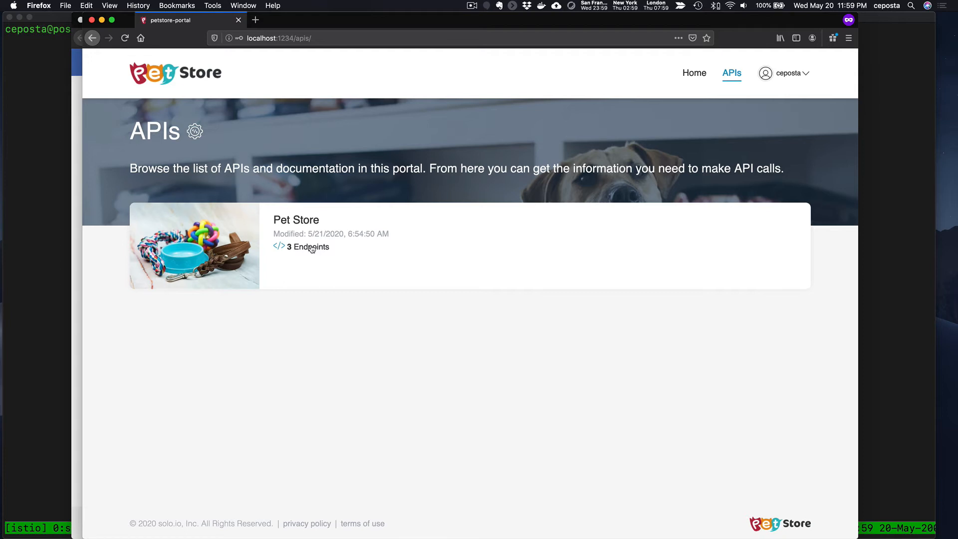
pyautogui.moveTo(300, 232)
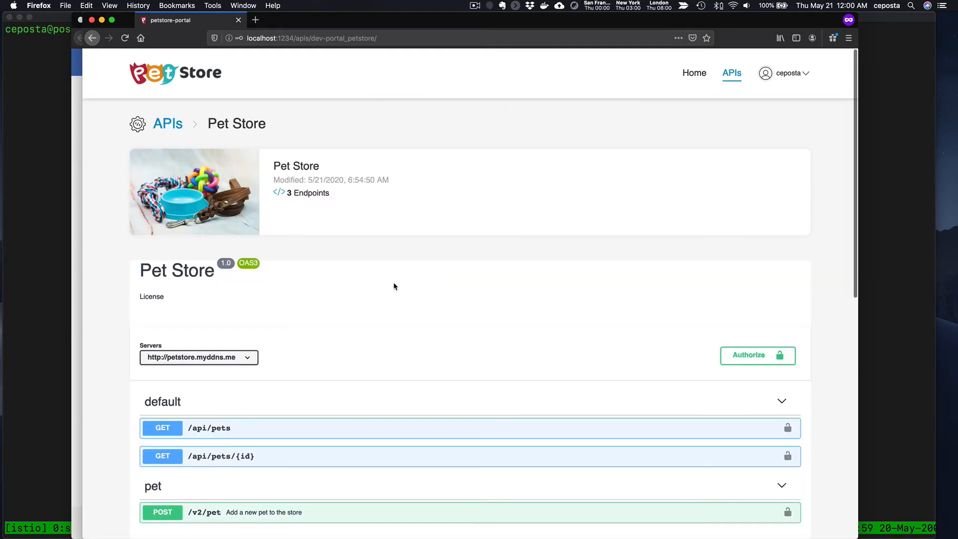
# Scroll through the Pet Store docs: two GET endpoints, one POST endpoint and schemas
pyautogui.scroll(-3)
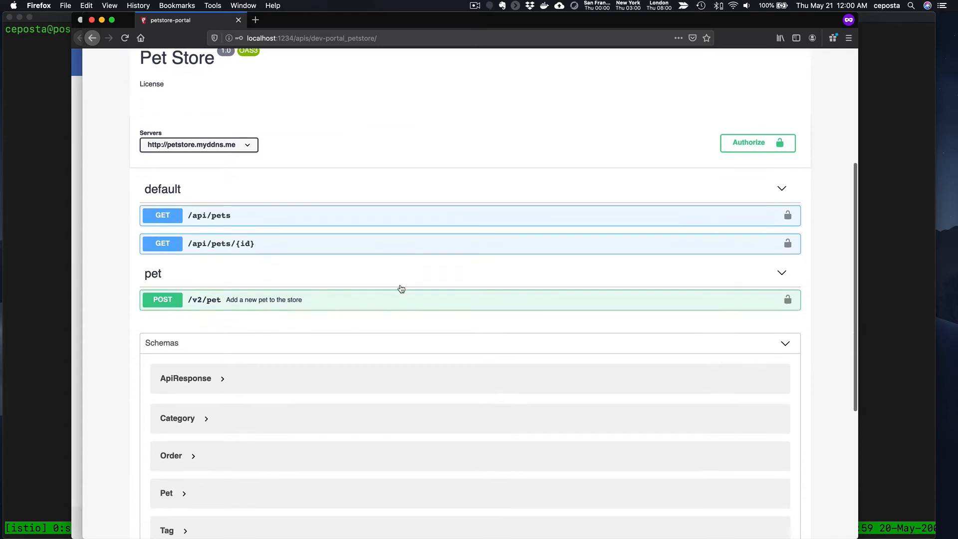
pyautogui.scroll(-3)
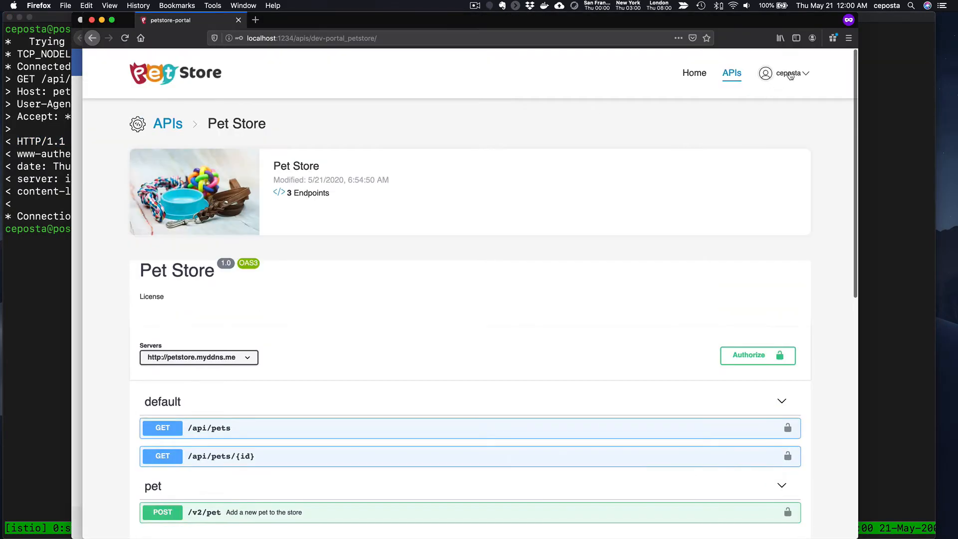
# Go to API Keys from the account menu and expand Pet Store to reveal the petstore-plan key
pyautogui.click(787, 73)
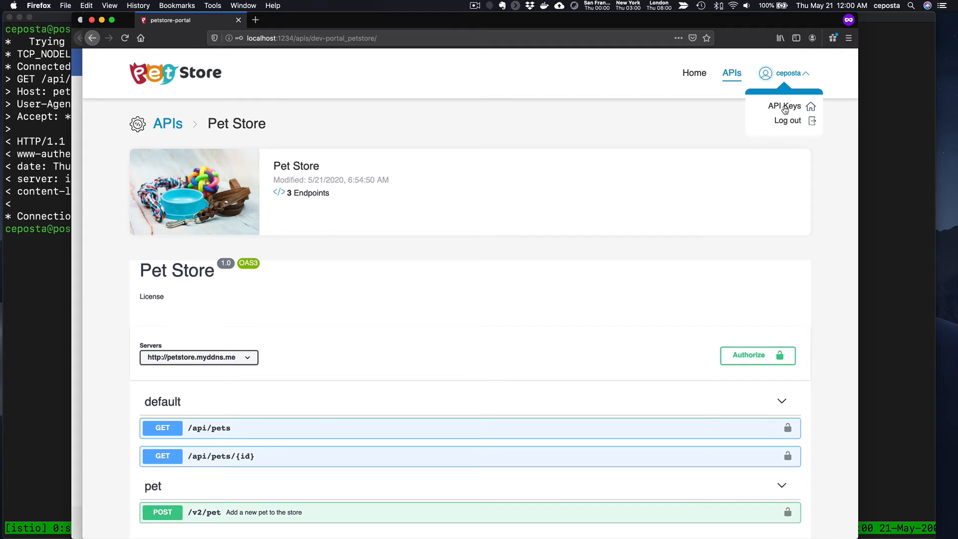
pyautogui.click(784, 106)
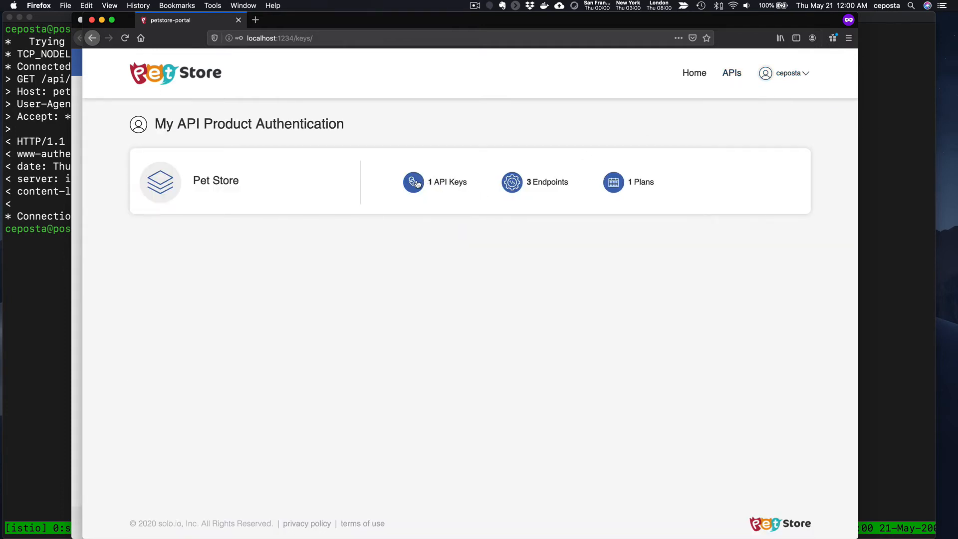
pyautogui.click(414, 181)
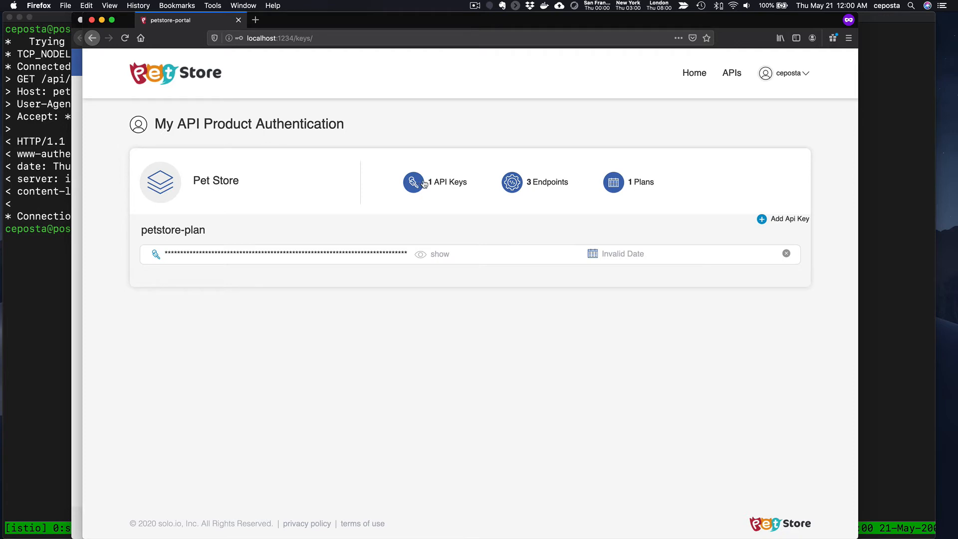
pyautogui.click(414, 182)
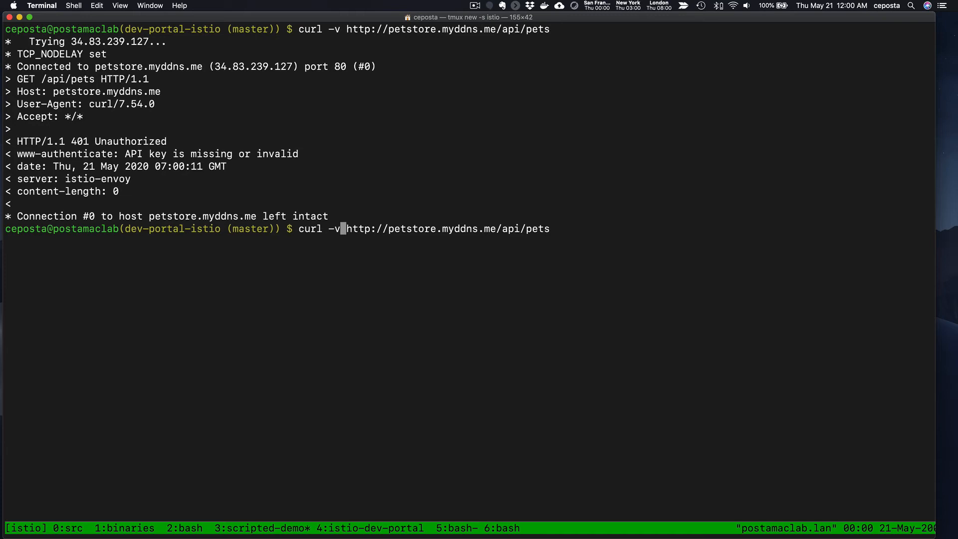
# Add an -H 'api-key' header to the pets API curl request
pyautogui.write('-H')
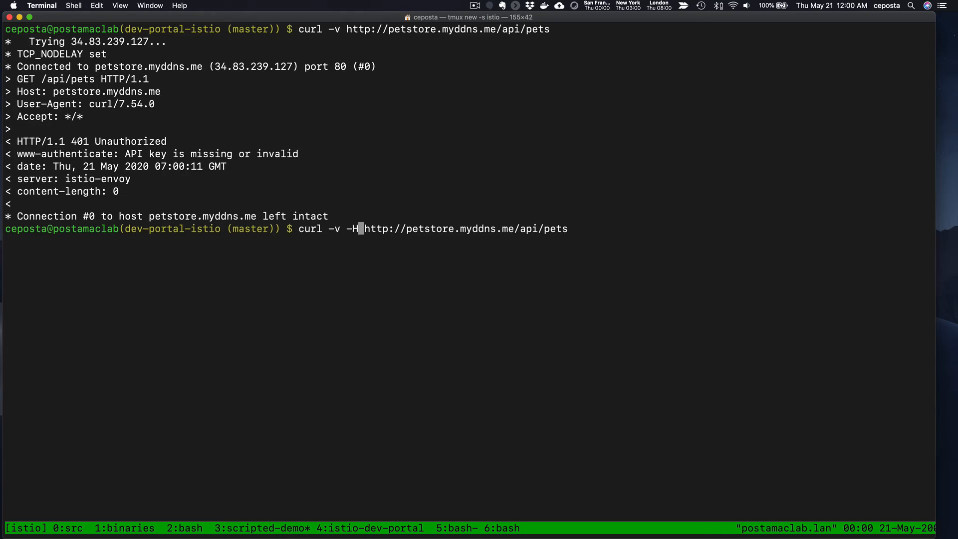
pyautogui.write("'api-")
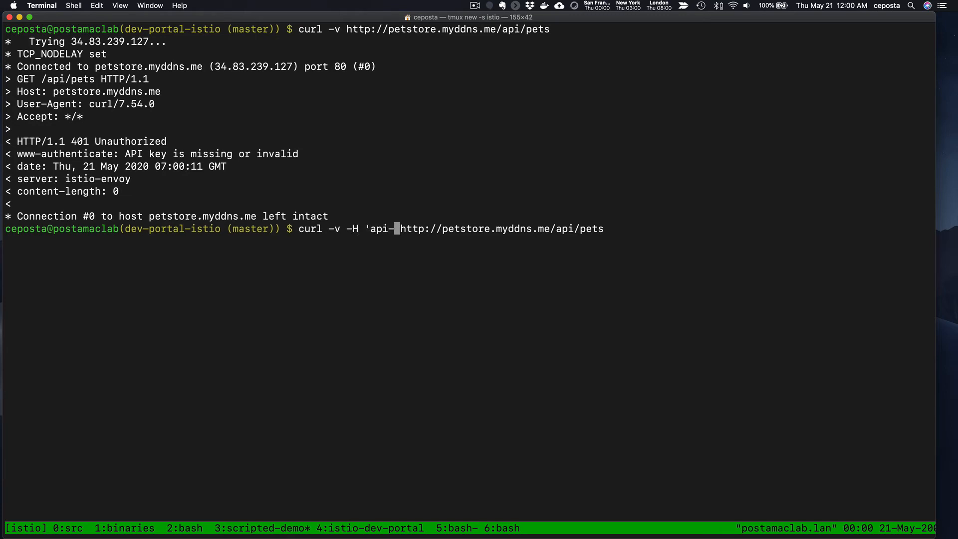
pyautogui.write('key')
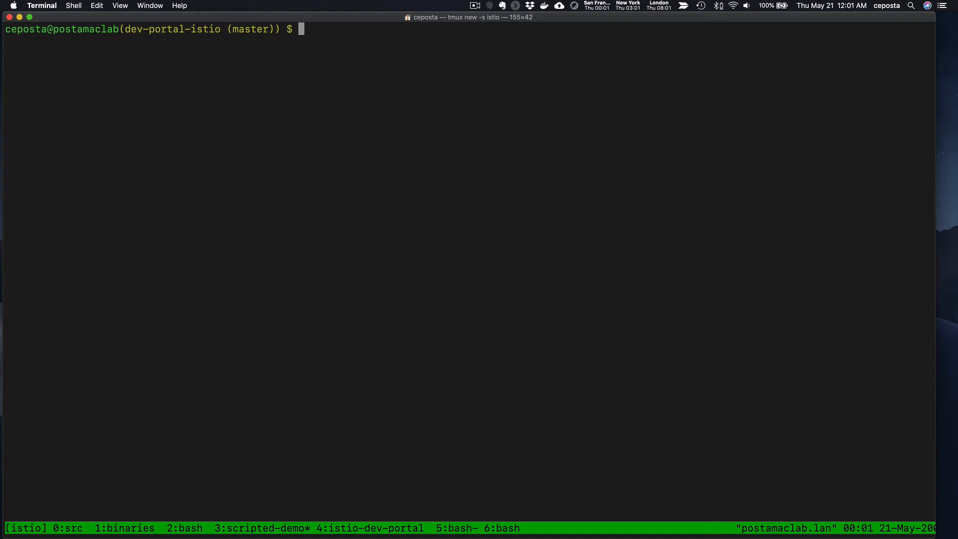
# Run 'k get po -n dev-portal' to list admin-server, dev-portal, ext-auth, rate-limiter and redis pods
pyautogui.write('k get po')
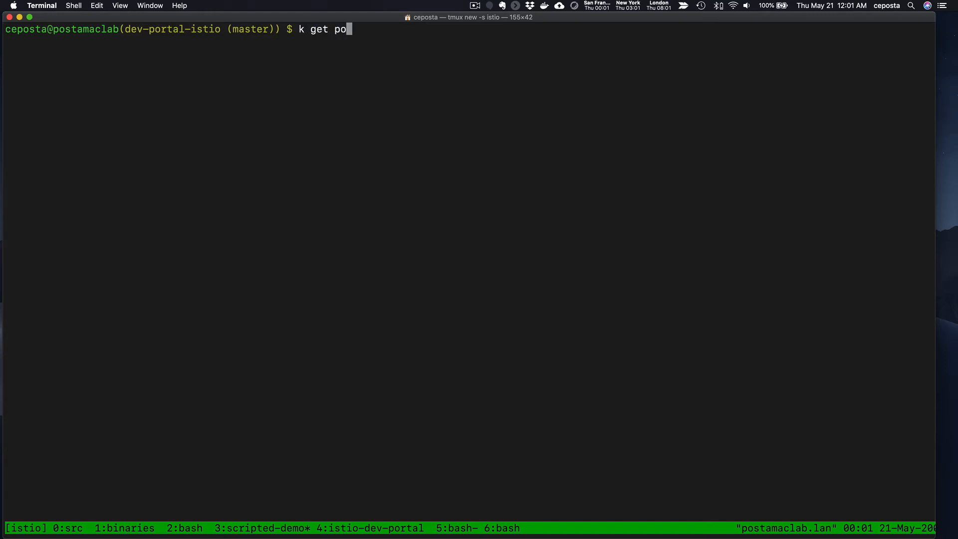
pyautogui.write('-n dev-po')
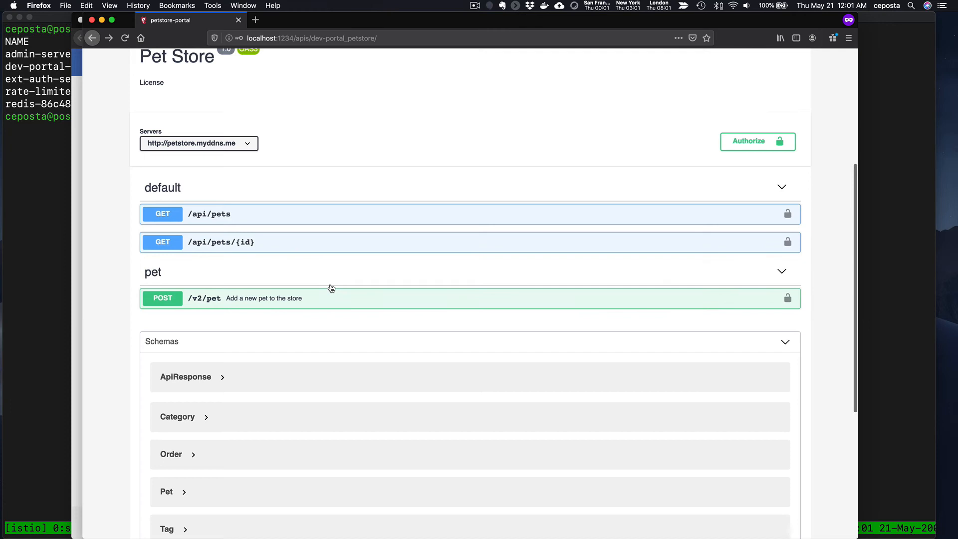
# Scroll up to the Pet Store API overview (modified 5/21/2020, 3 endpoints)
pyautogui.scroll(3)
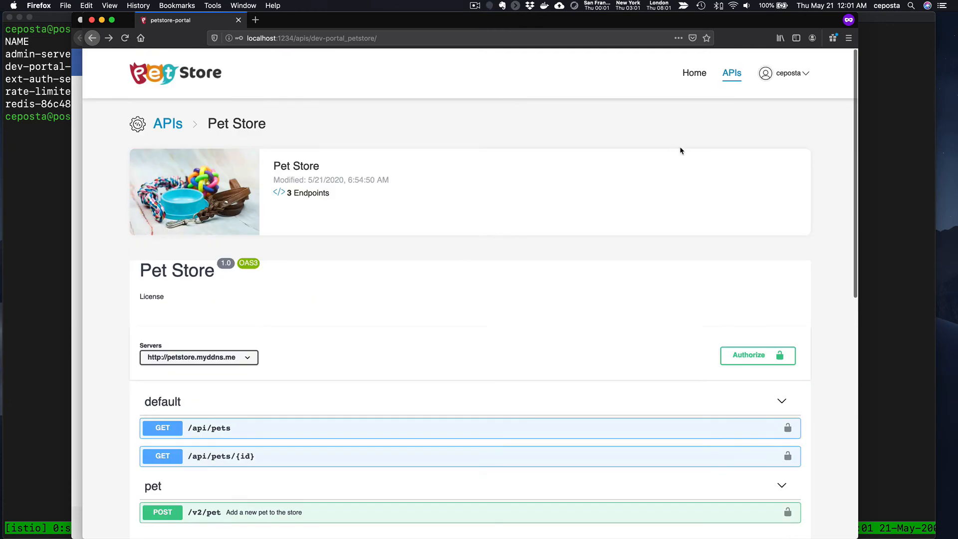
pyautogui.moveTo(715, 147)
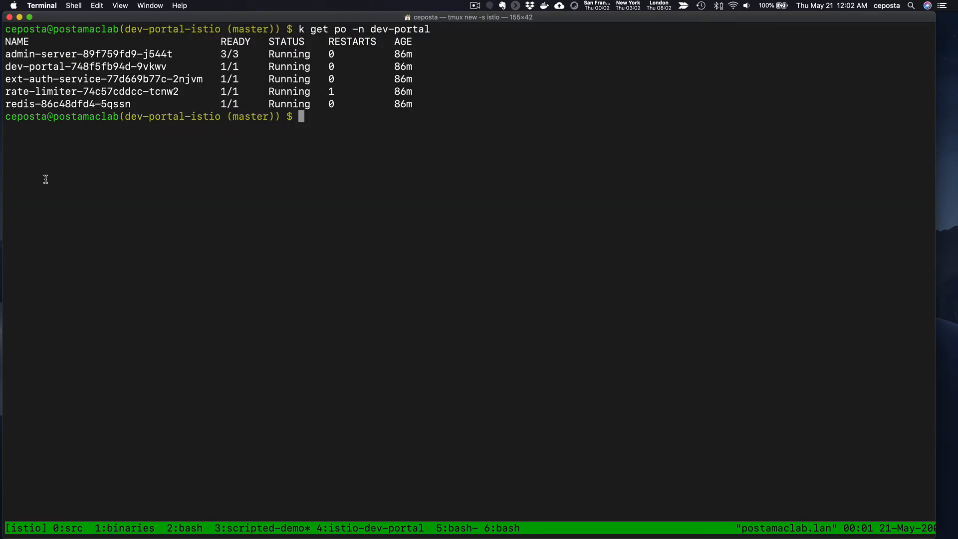
# Run 'k get vs -A' to show the findPets, addPet and findPetById routes
pyautogui.write('k get vs -A')
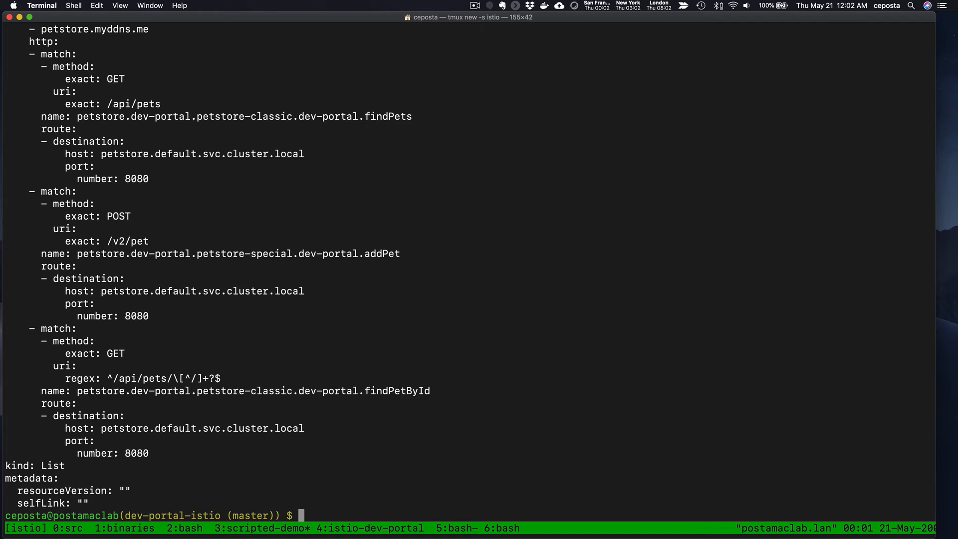
pyautogui.write('k')
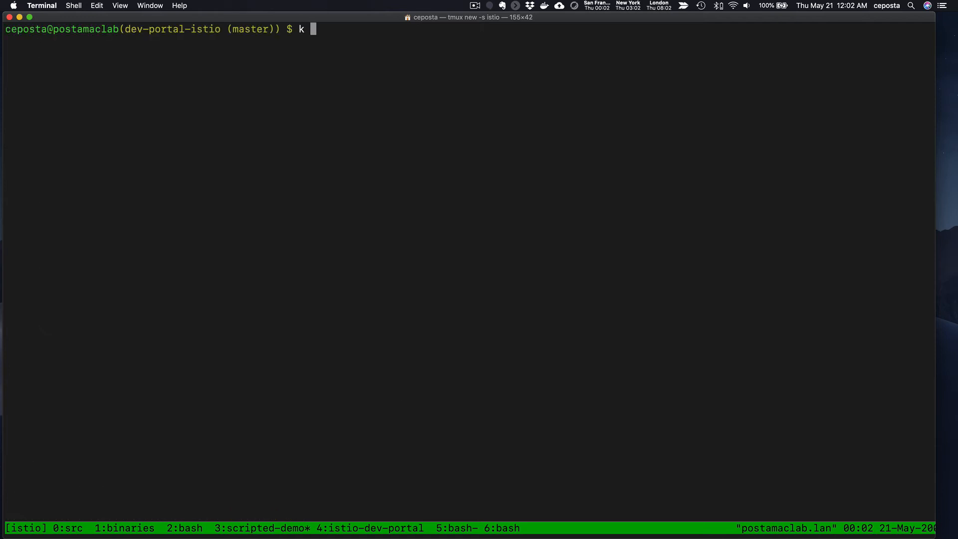
# List all EnvoyFilters, then print istio-system's dev-portal-filters as YAML
pyautogui.write('get envoyfilter -A')
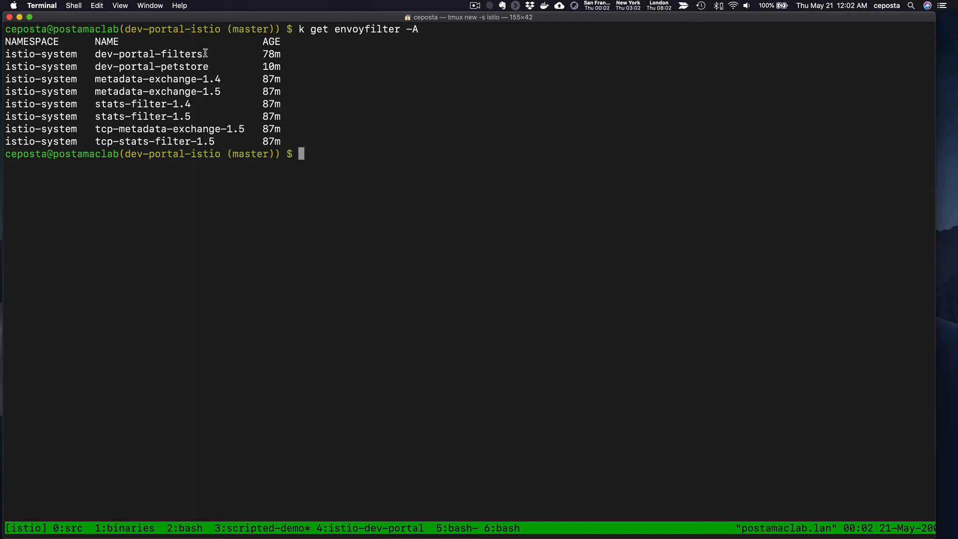
pyautogui.doubleClick(150, 54)
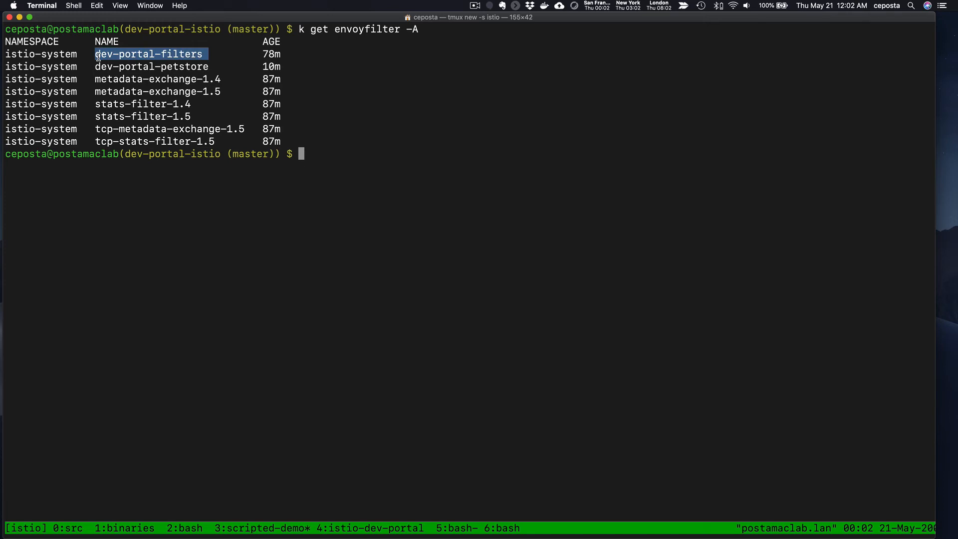
pyautogui.write('k get envoyfilter -n i')
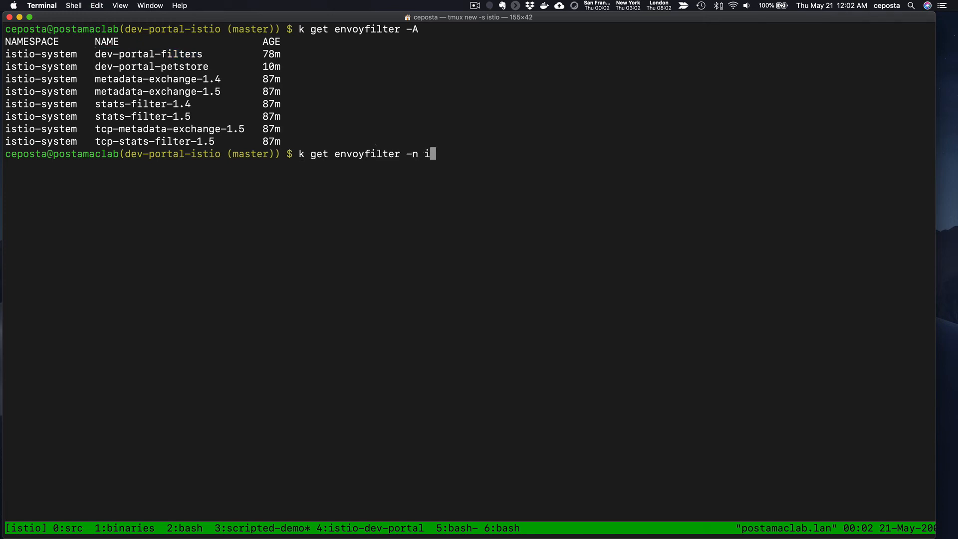
pyautogui.write('stio-system dev-portal-filters -o')
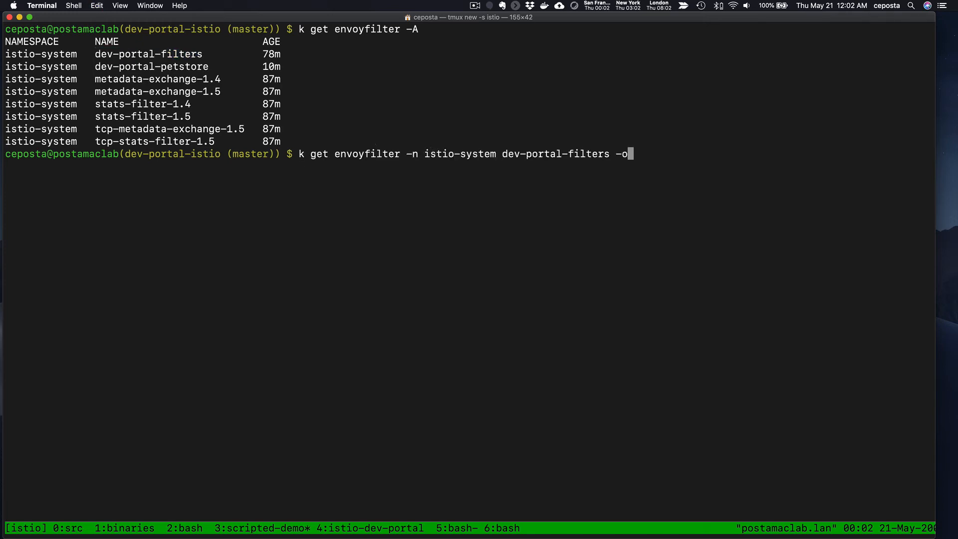
pyautogui.write('aml')
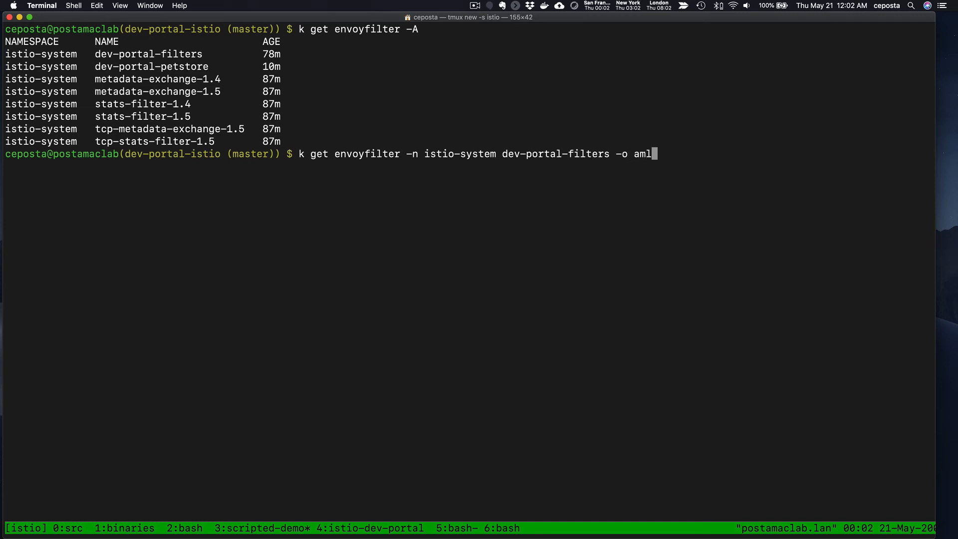
pyautogui.press('Return')
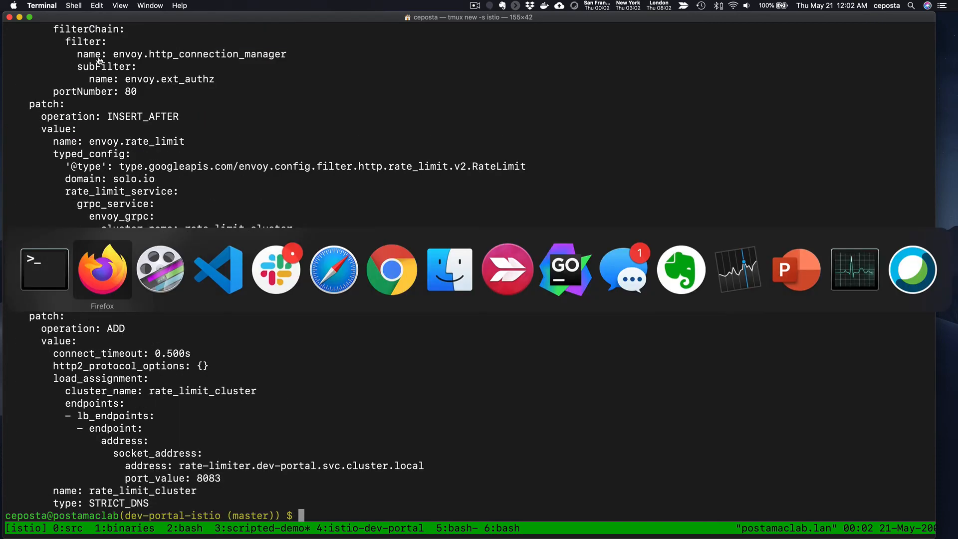
pyautogui.click(102, 269)
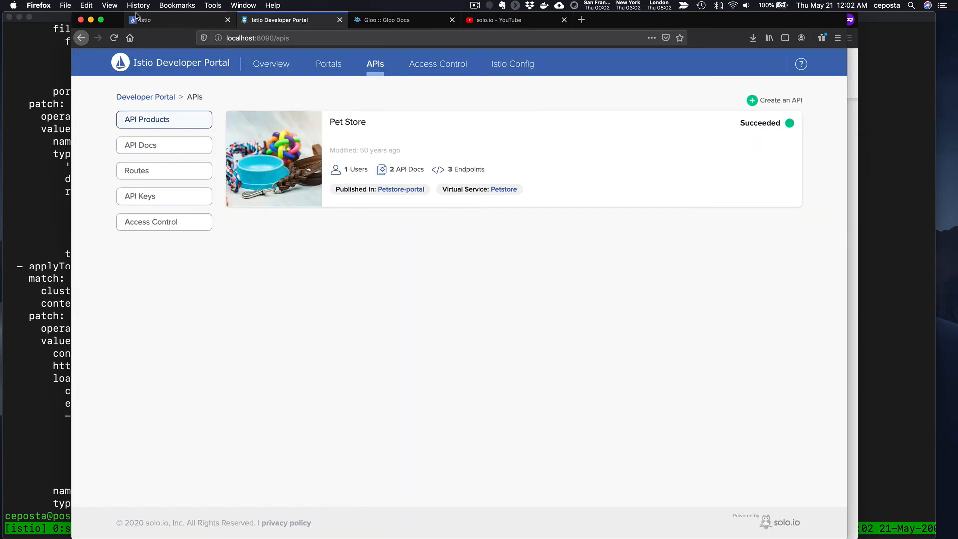
# Show the Overview page with 1 portal, 1 published API and 1 user
pyautogui.click(272, 63)
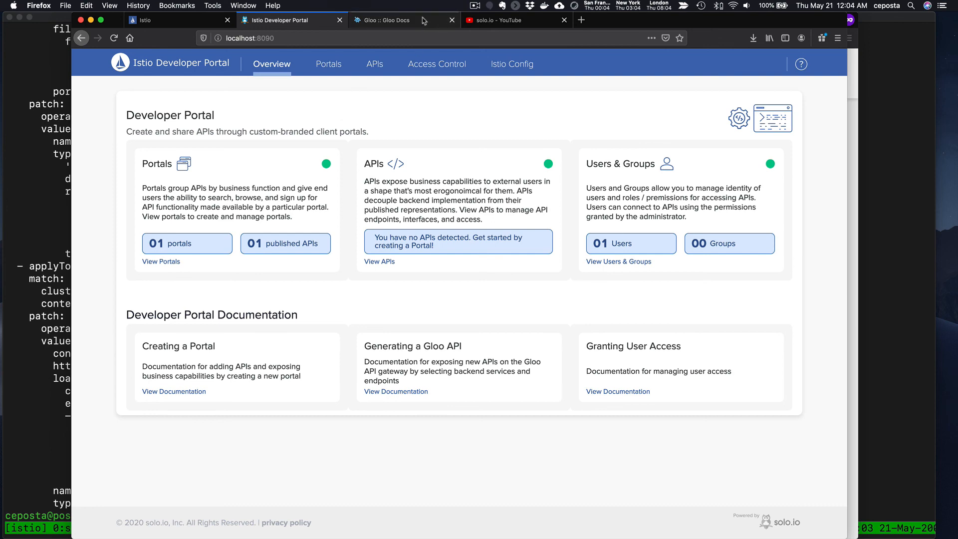
# Switch through the Gloo Docs, solo.io homepage and solo.io YouTube tabs
pyautogui.click(382, 19)
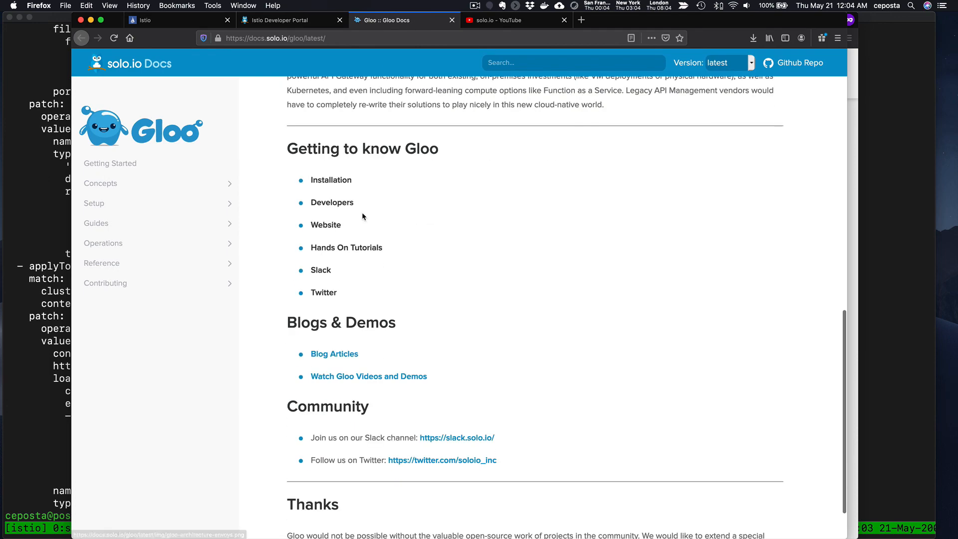
pyautogui.click(283, 20)
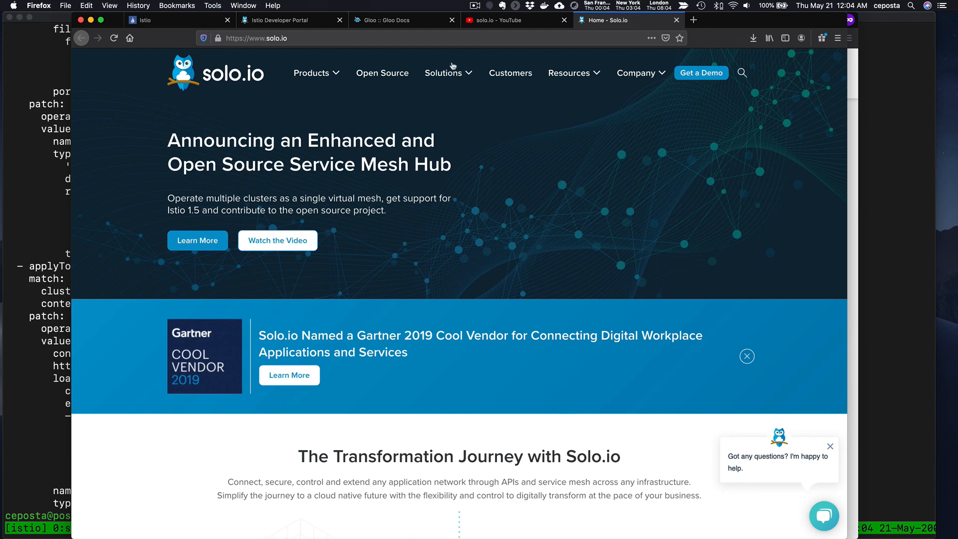
pyautogui.click(516, 19)
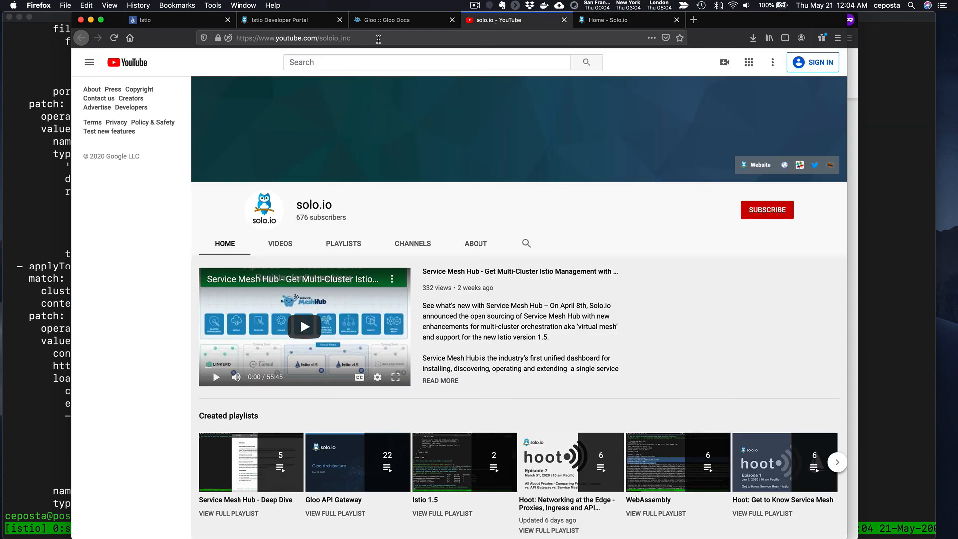